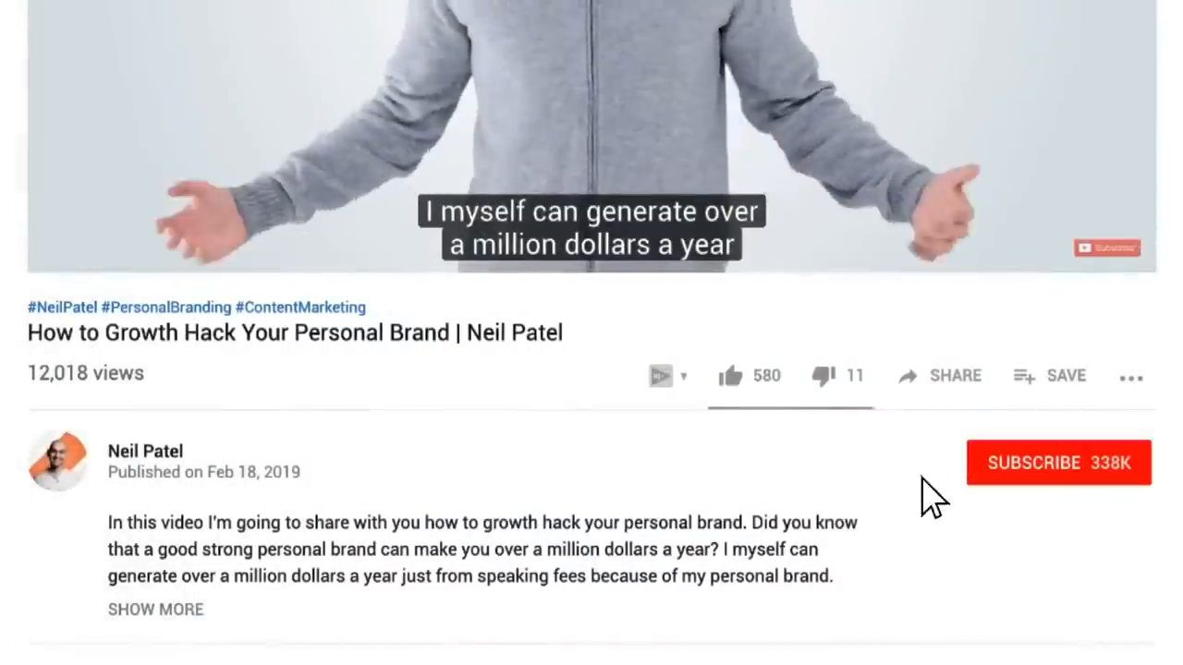
Subscribe to the video's channel and turn on notifications for new videos.
left_click(1057, 462)
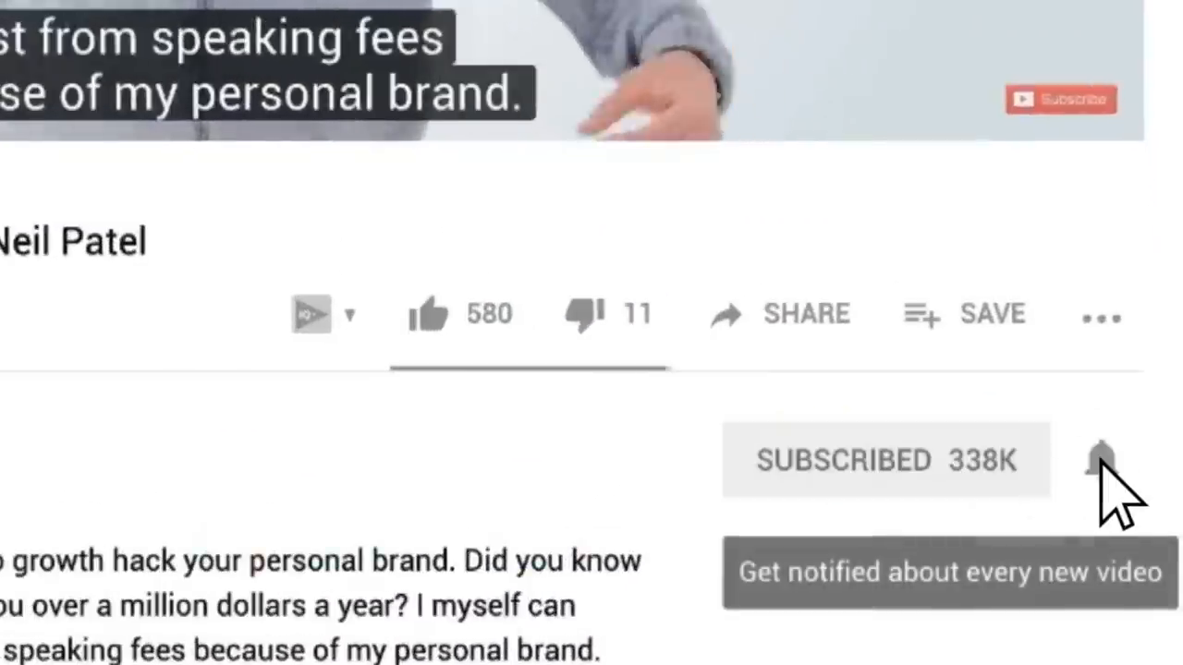
left_click(1101, 460)
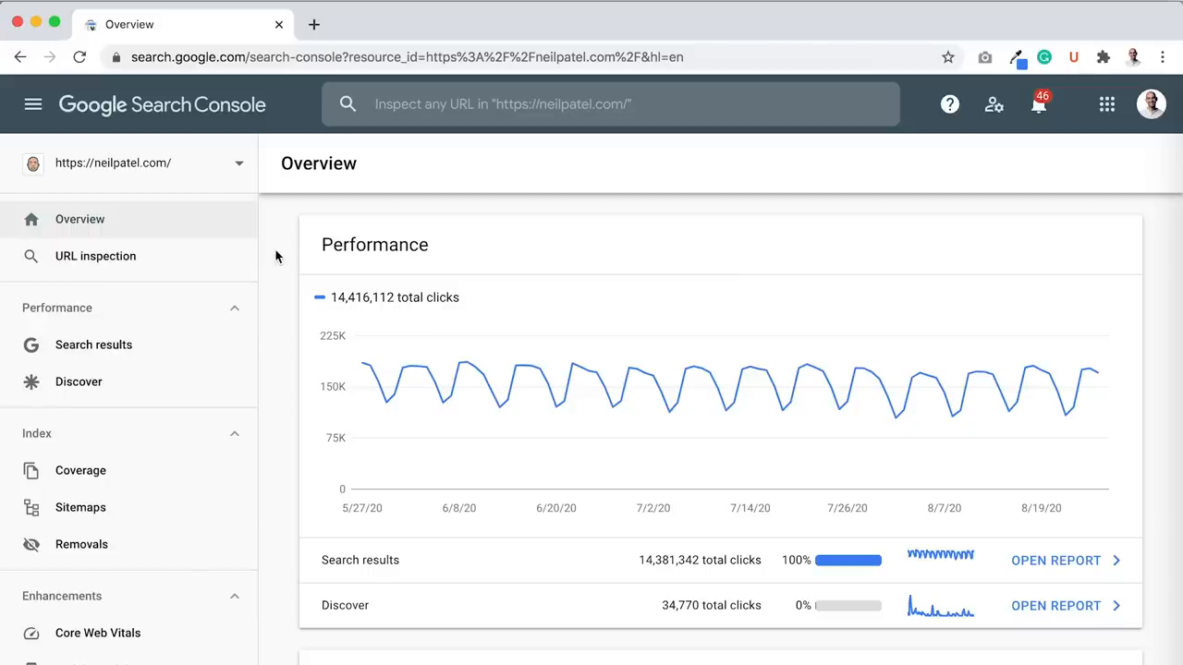
Check the property list stays on neilpatel.com and open the Search results performance report.
scroll("down", 3)
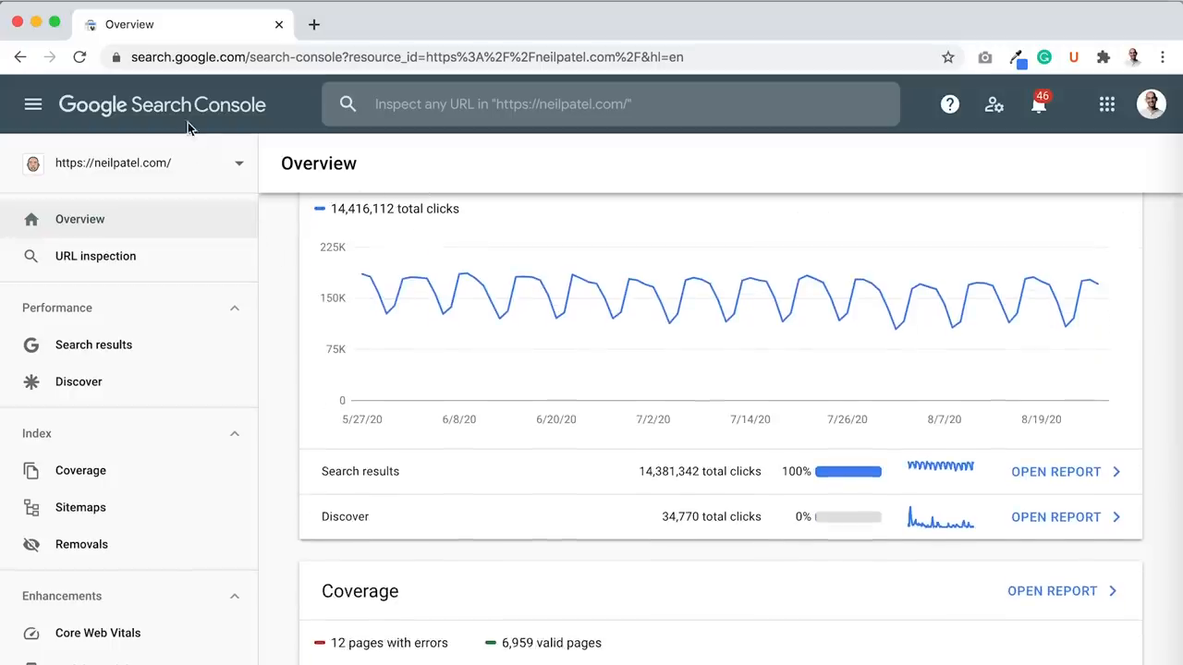
left_click(139, 163)
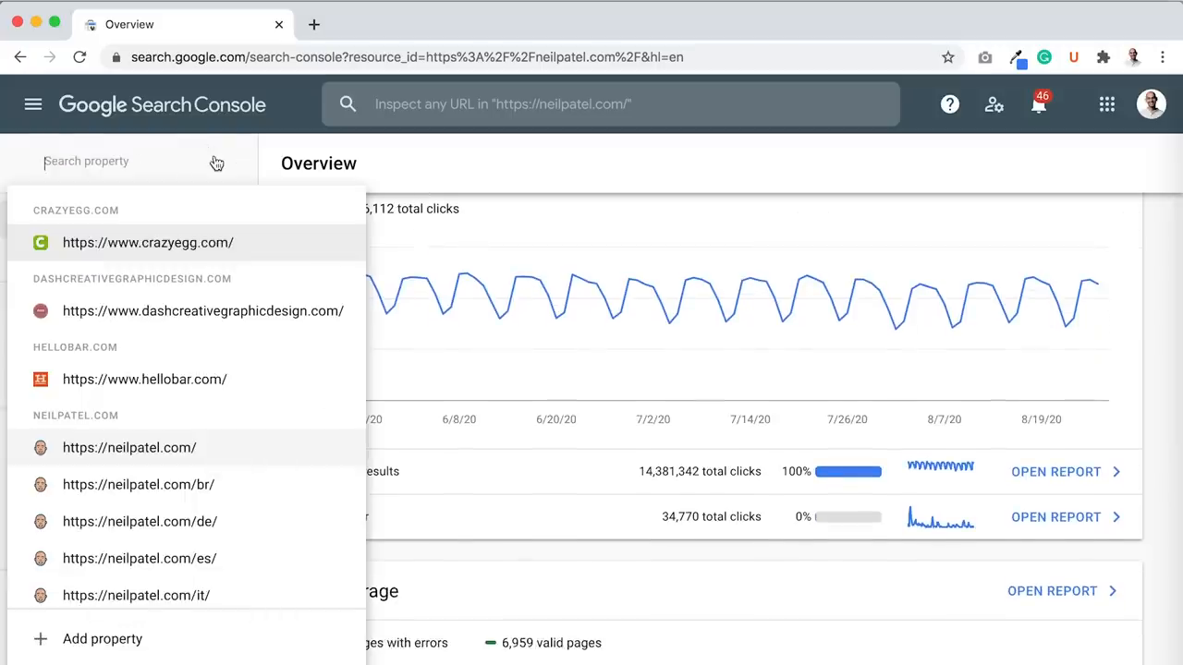
left_click(130, 447)
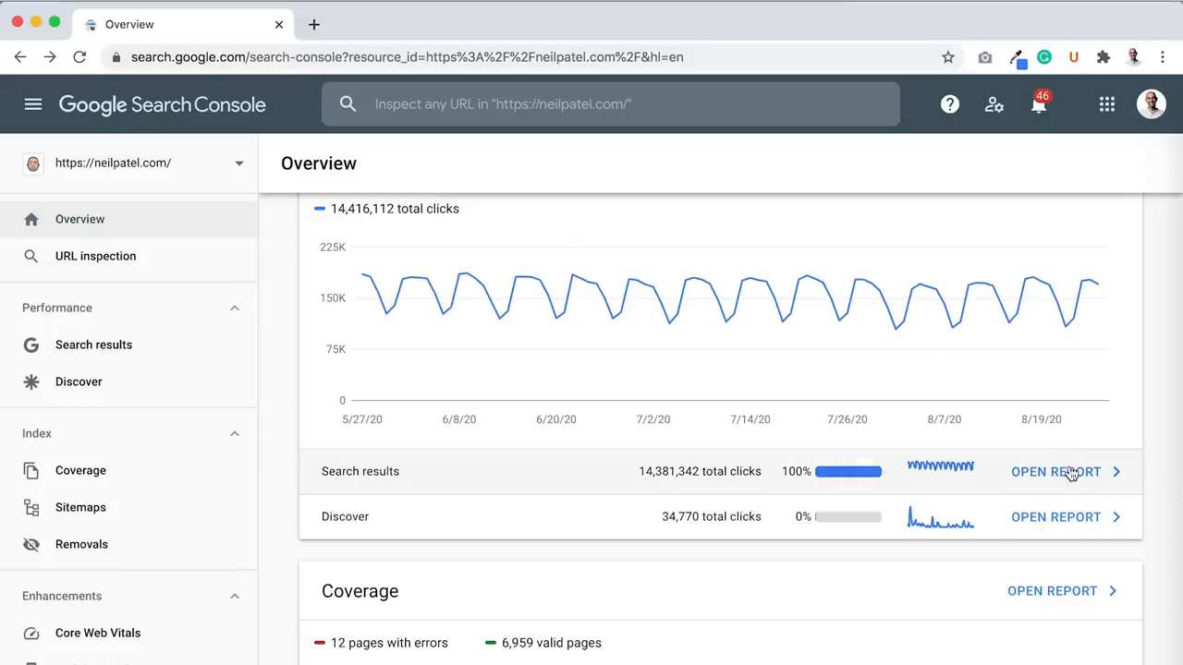
left_click(1055, 471)
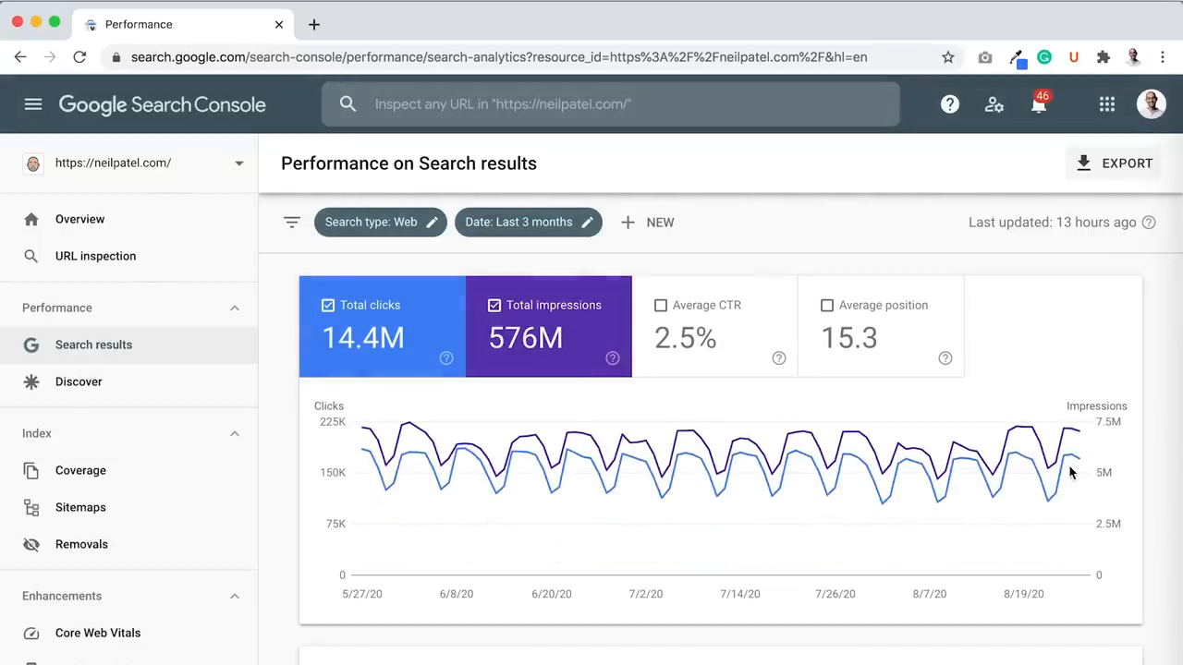
Break performance down by Pages and open the Instagram followers post in a new tab.
scroll("down", 3)
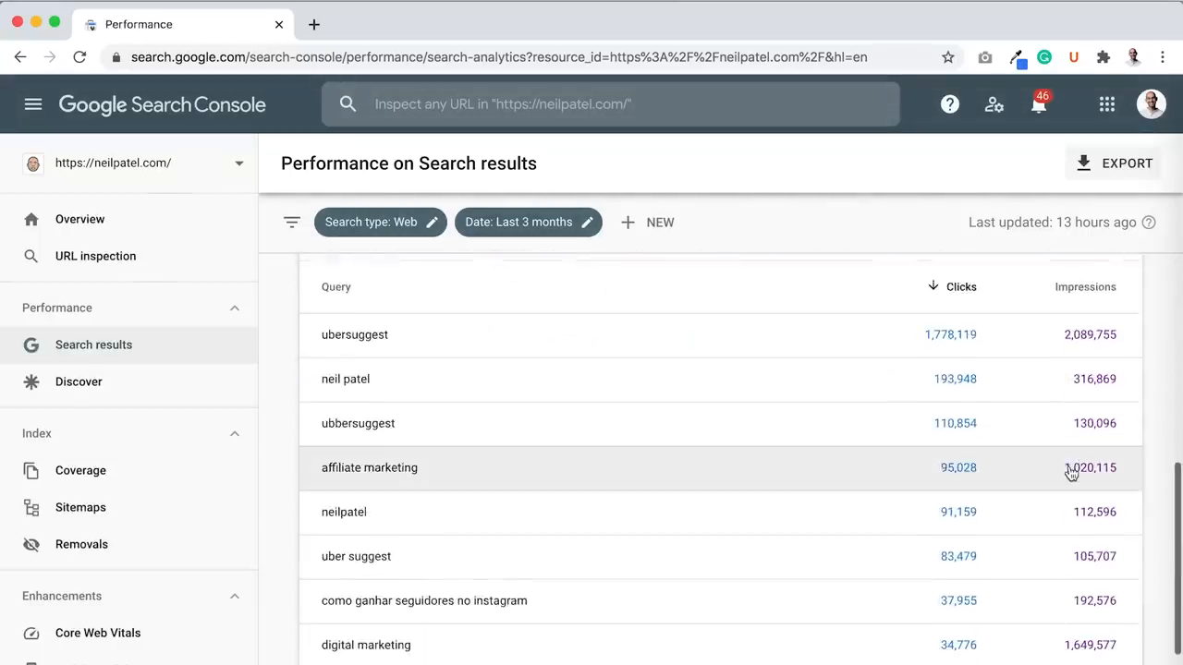
scroll("up", 3)
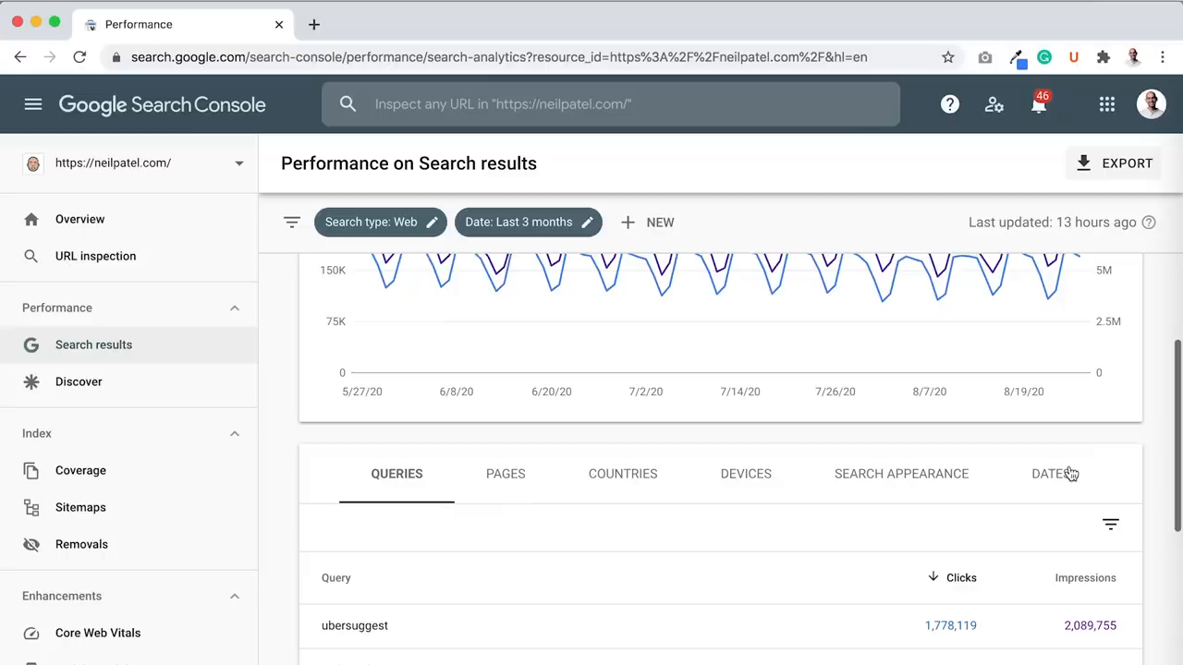
left_click(505, 473)
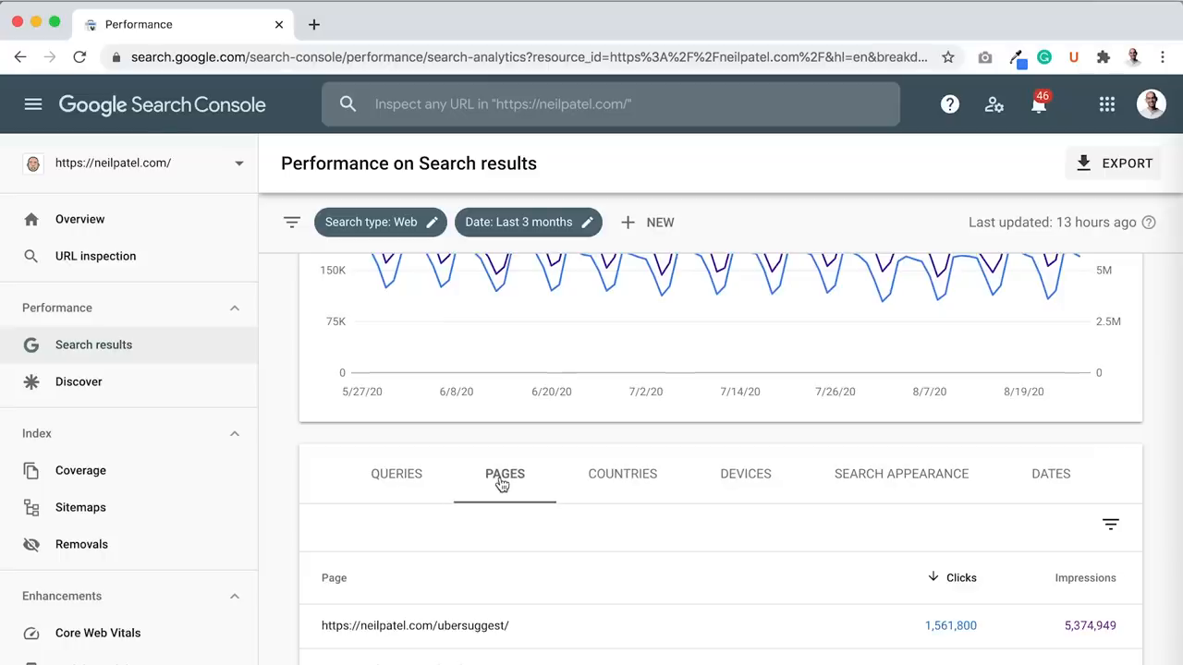
scroll("down", 3)
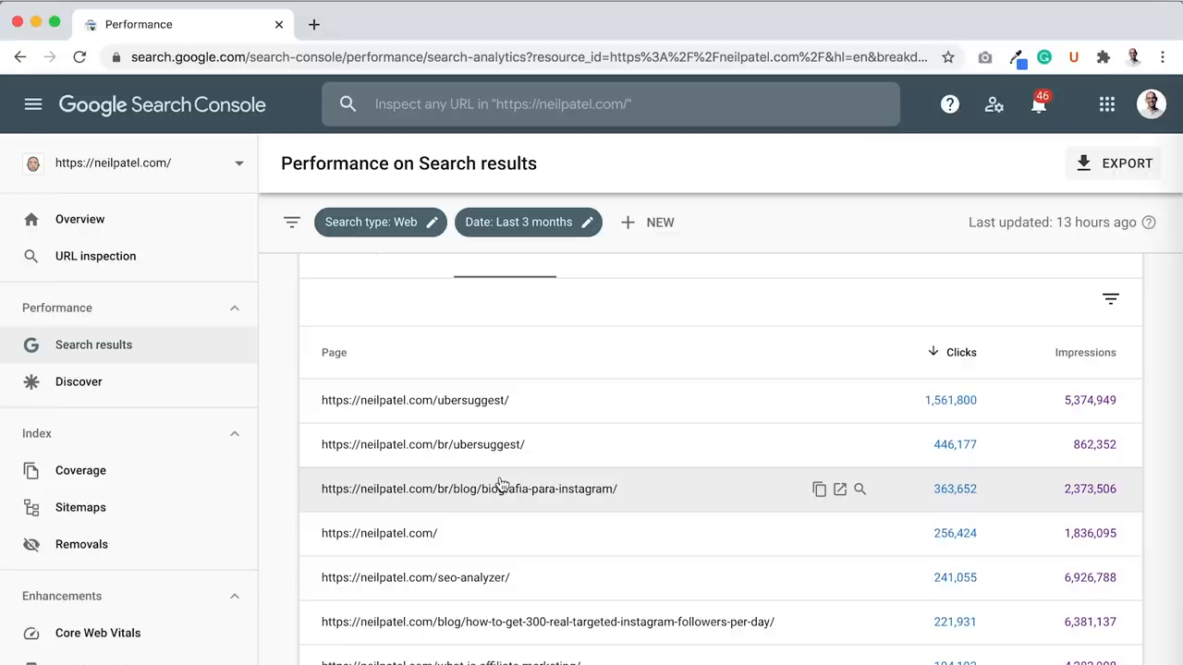
mouse_move(480, 443)
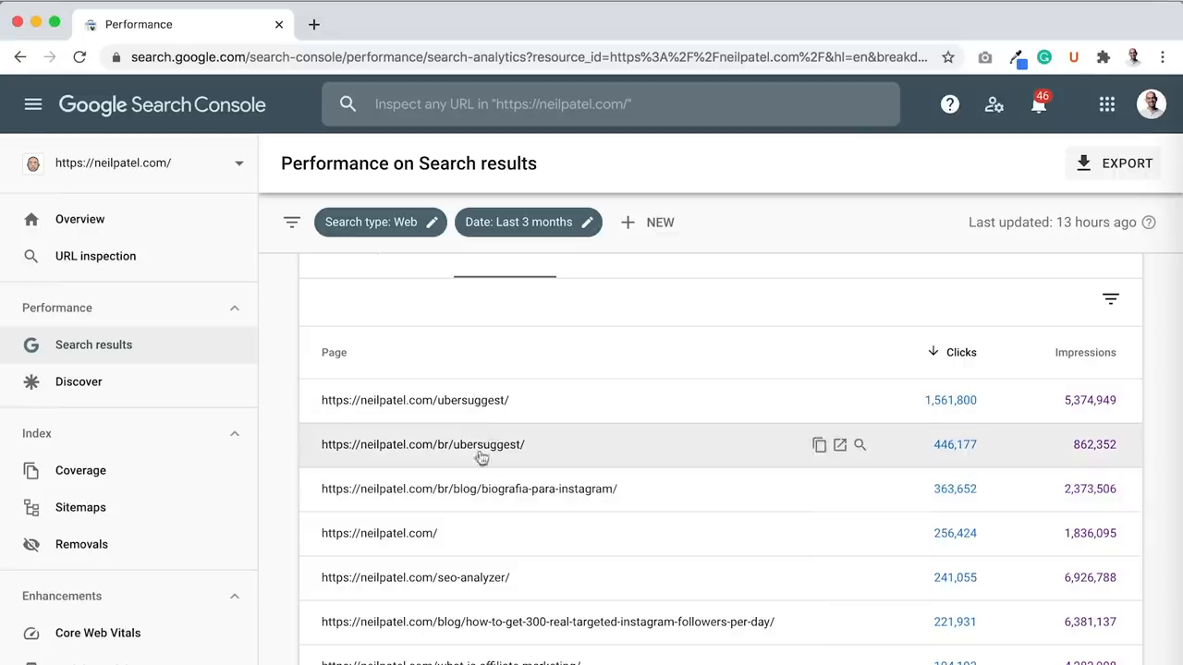
mouse_move(486, 473)
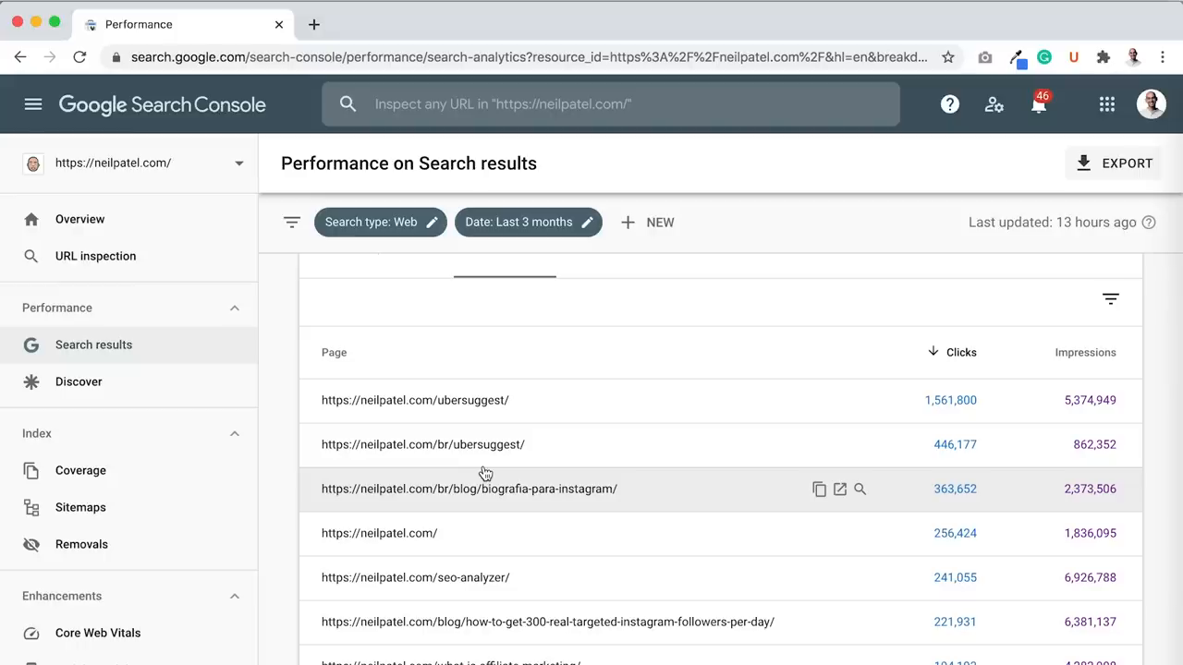
mouse_move(465, 570)
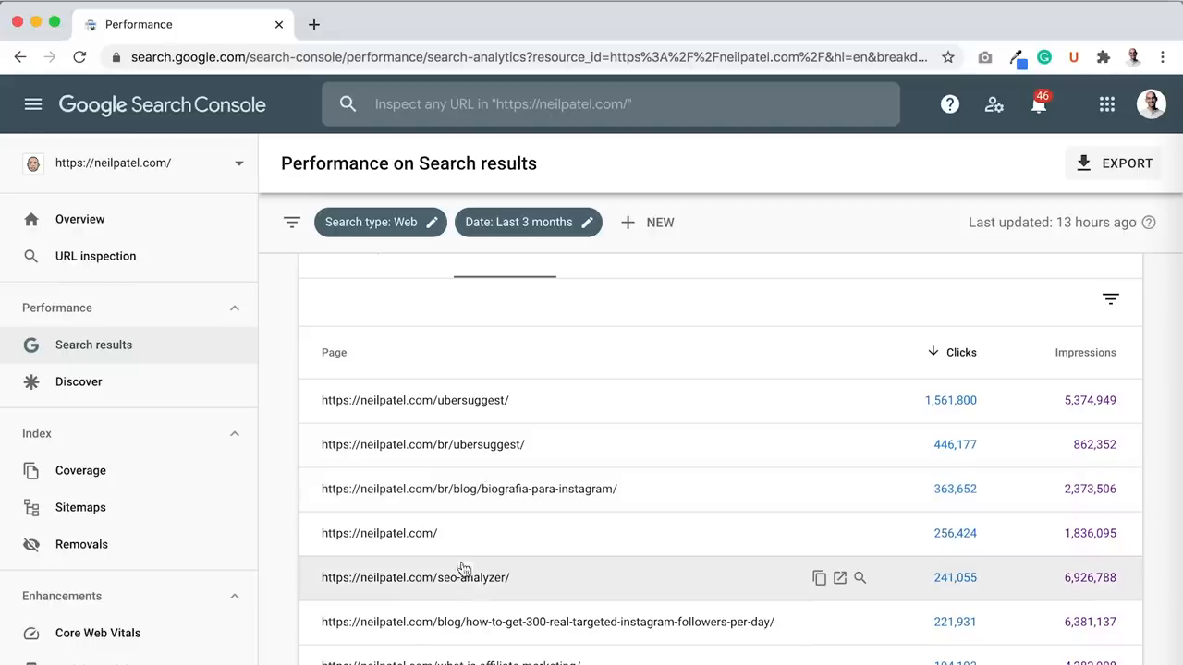
mouse_move(540, 629)
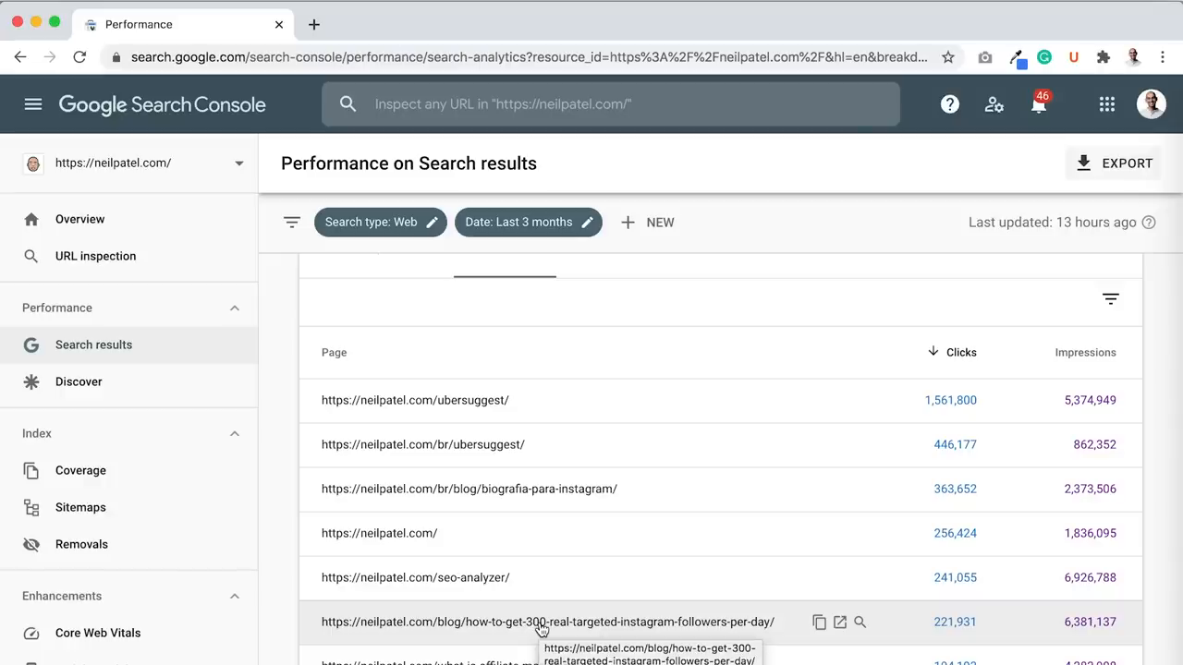
mouse_move(540, 629)
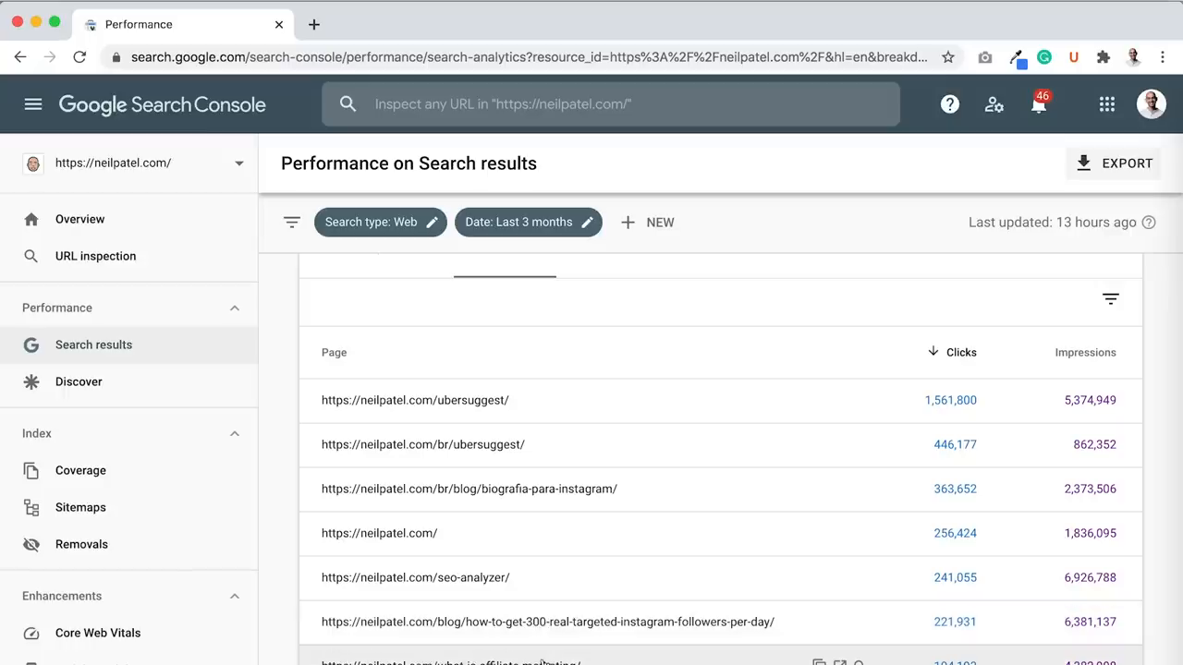
mouse_move(544, 637)
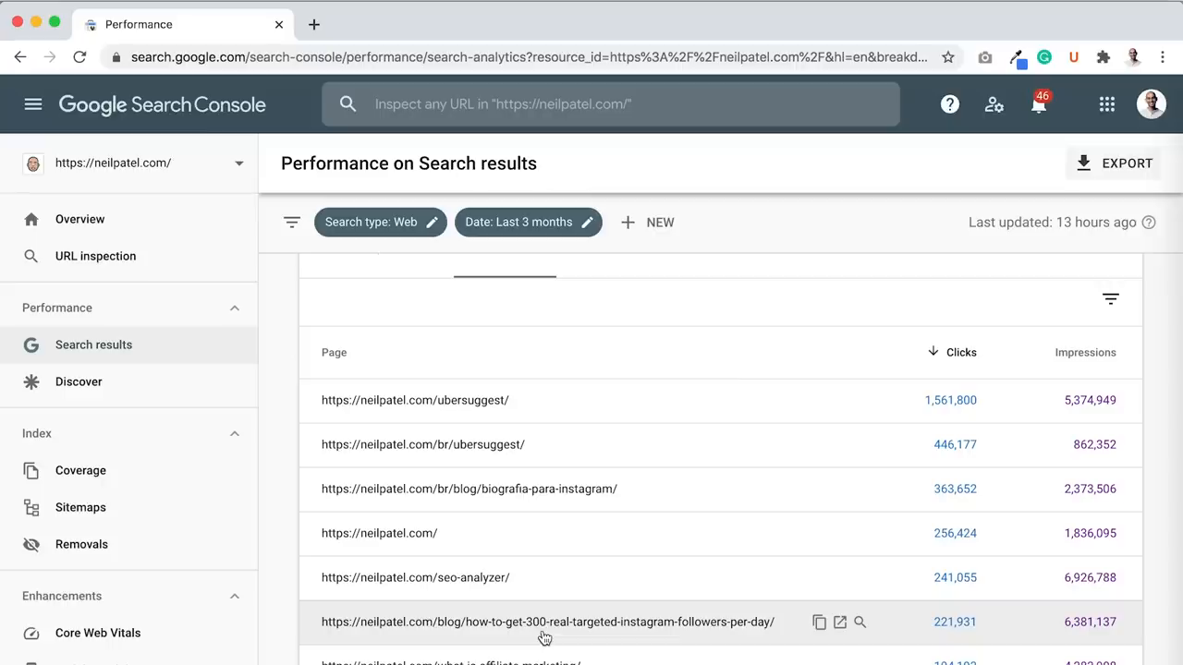
mouse_move(839, 621)
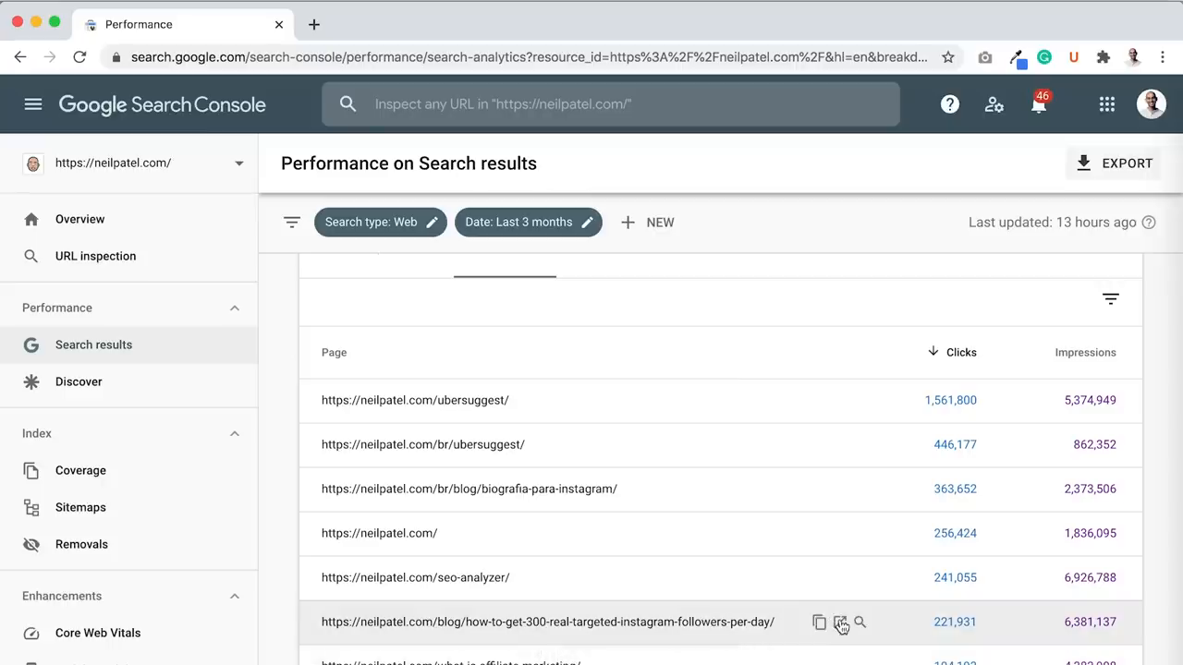
left_click(839, 621)
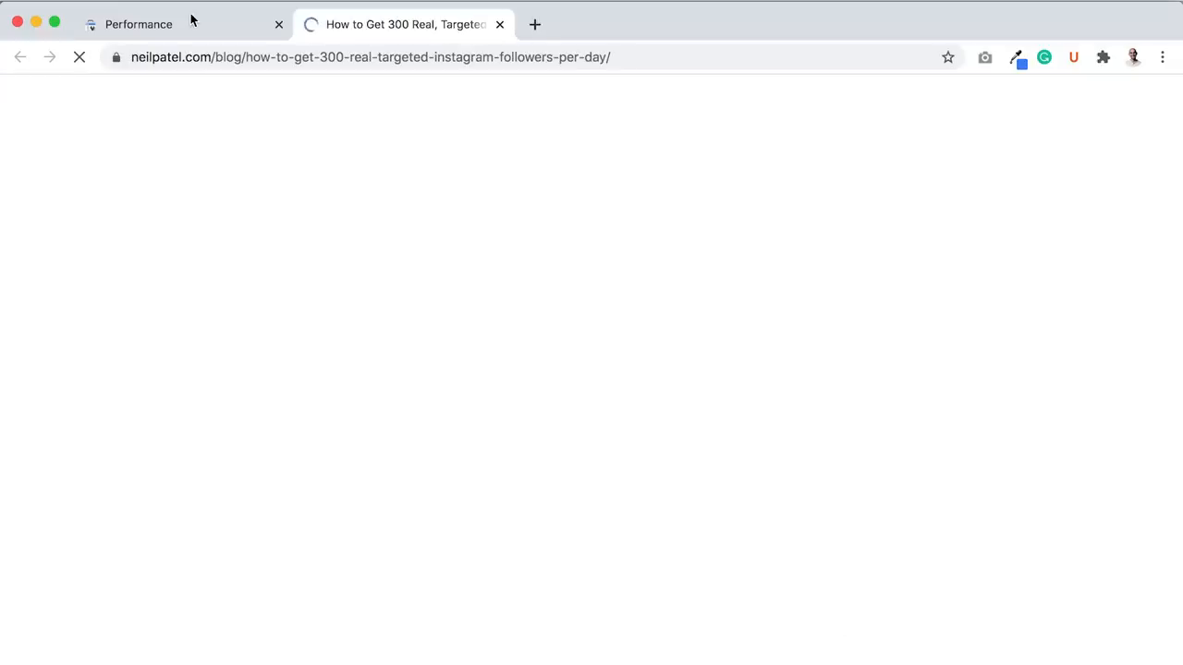
left_click(139, 24)
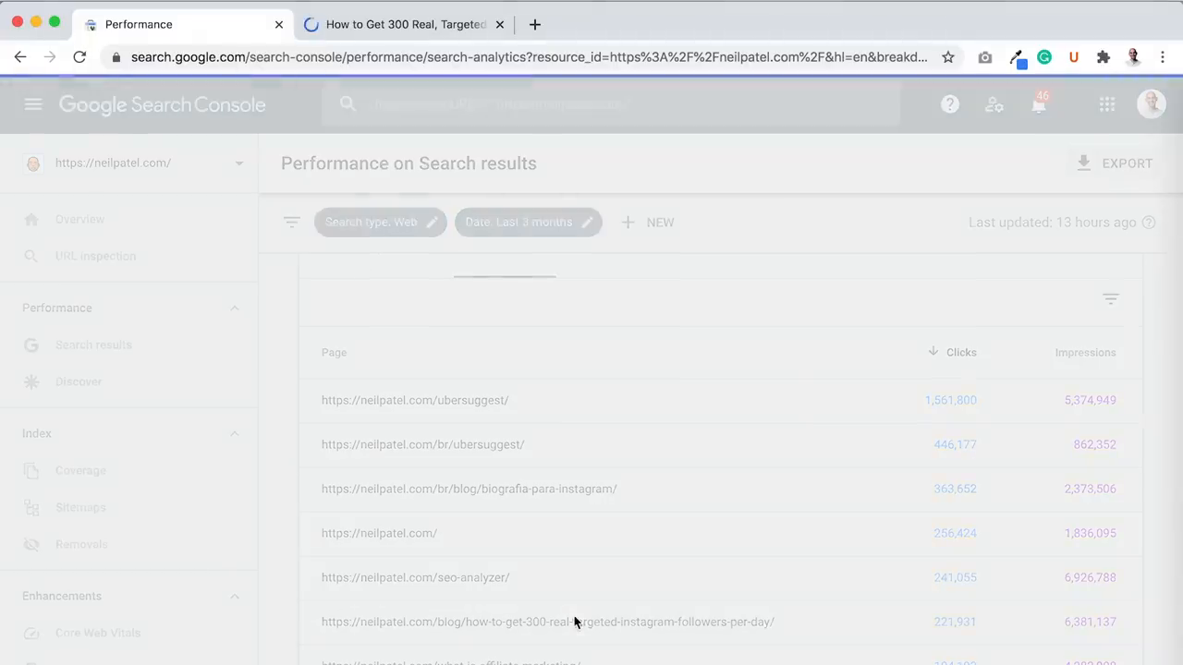
Filter the report to the Instagram followers post and review its search queries.
left_click(547, 621)
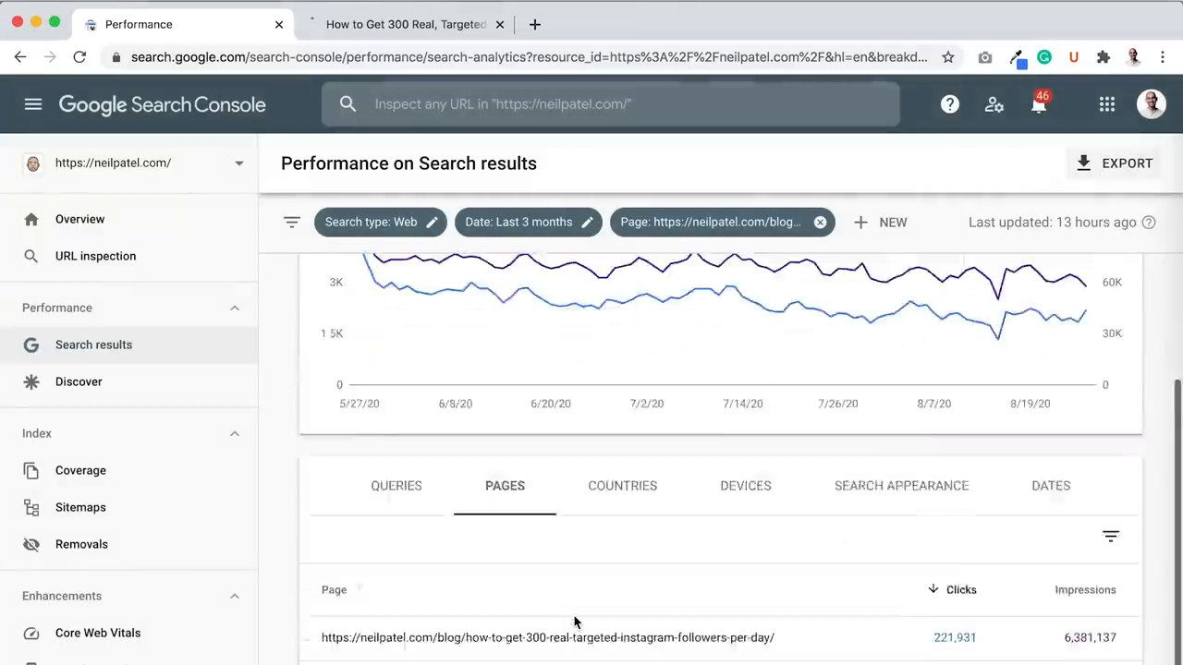
scroll("down", 3)
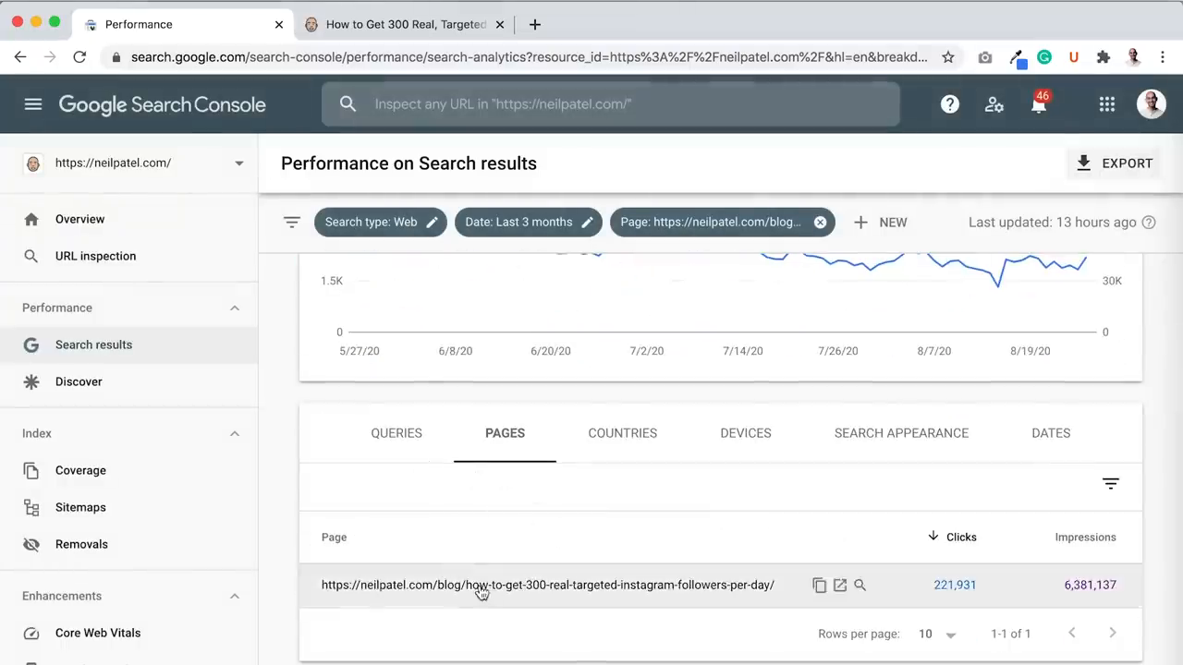
mouse_move(515, 486)
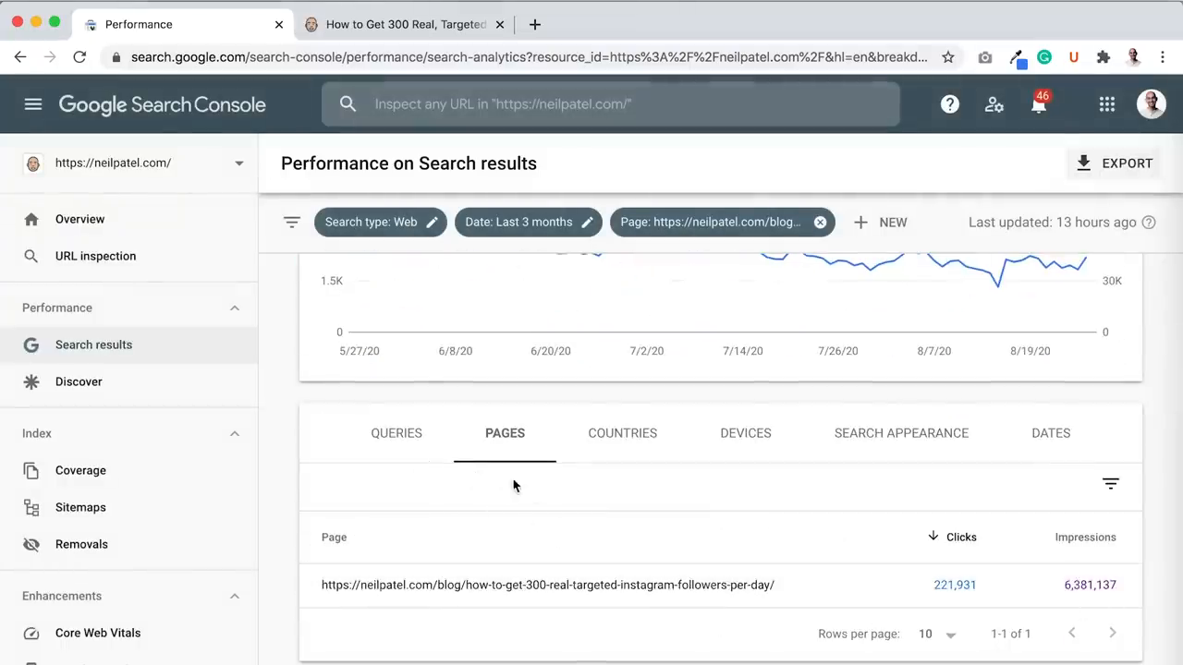
left_click(395, 432)
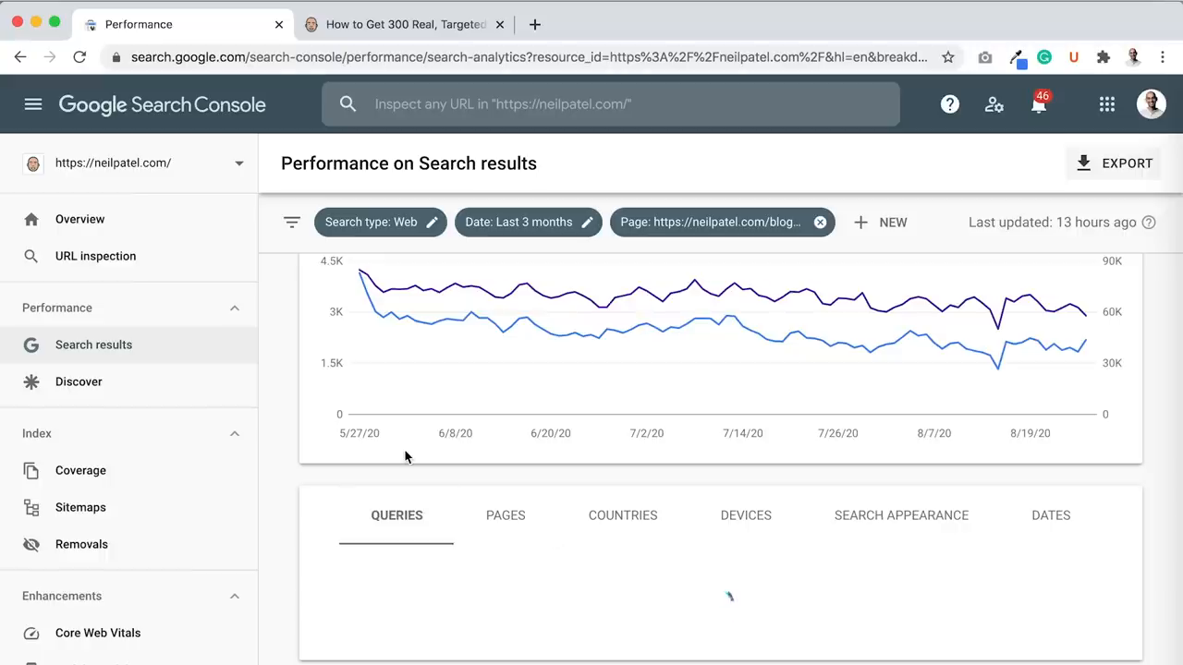
scroll("down", 3)
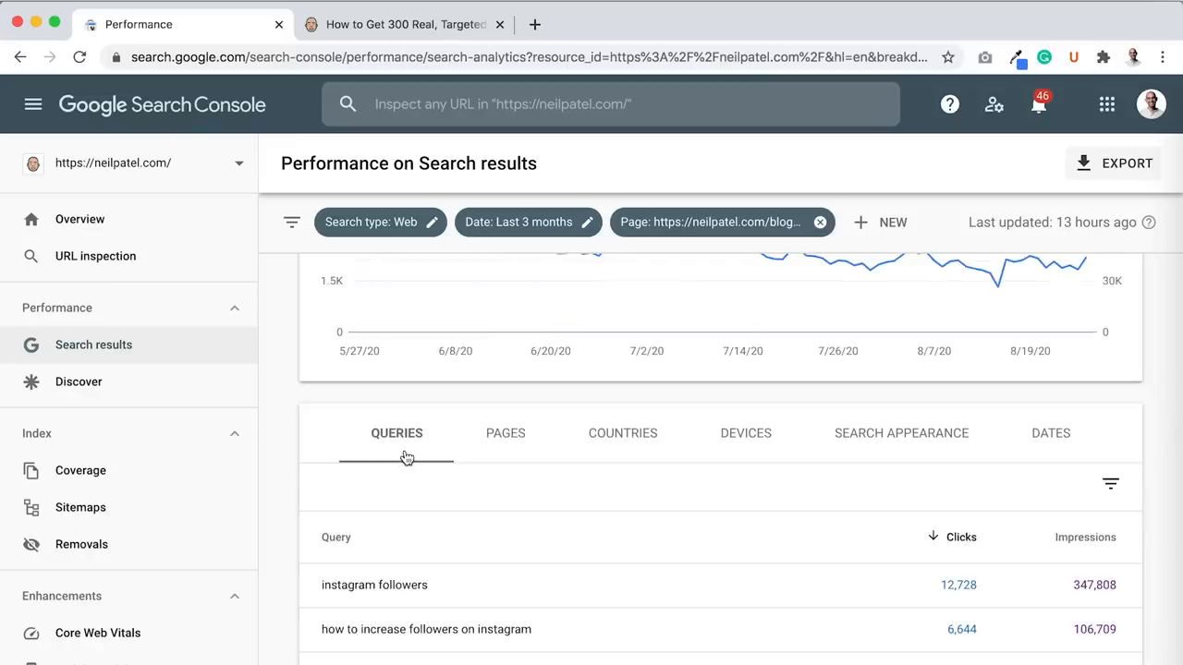
scroll("up", 3)
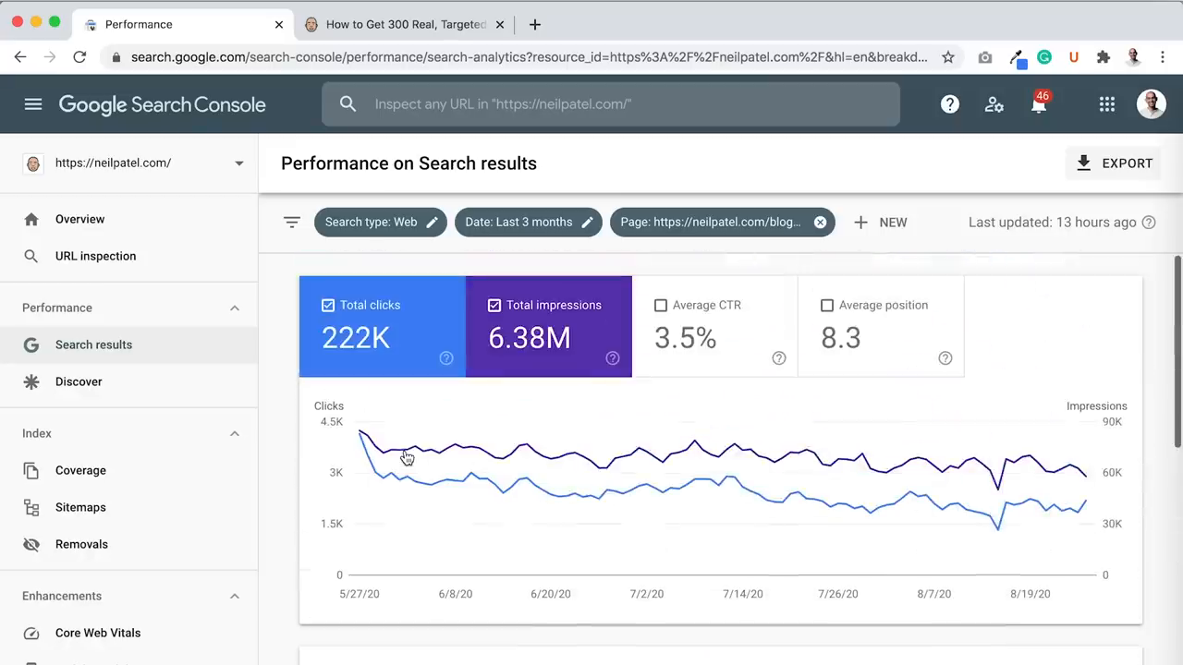
mouse_move(857, 343)
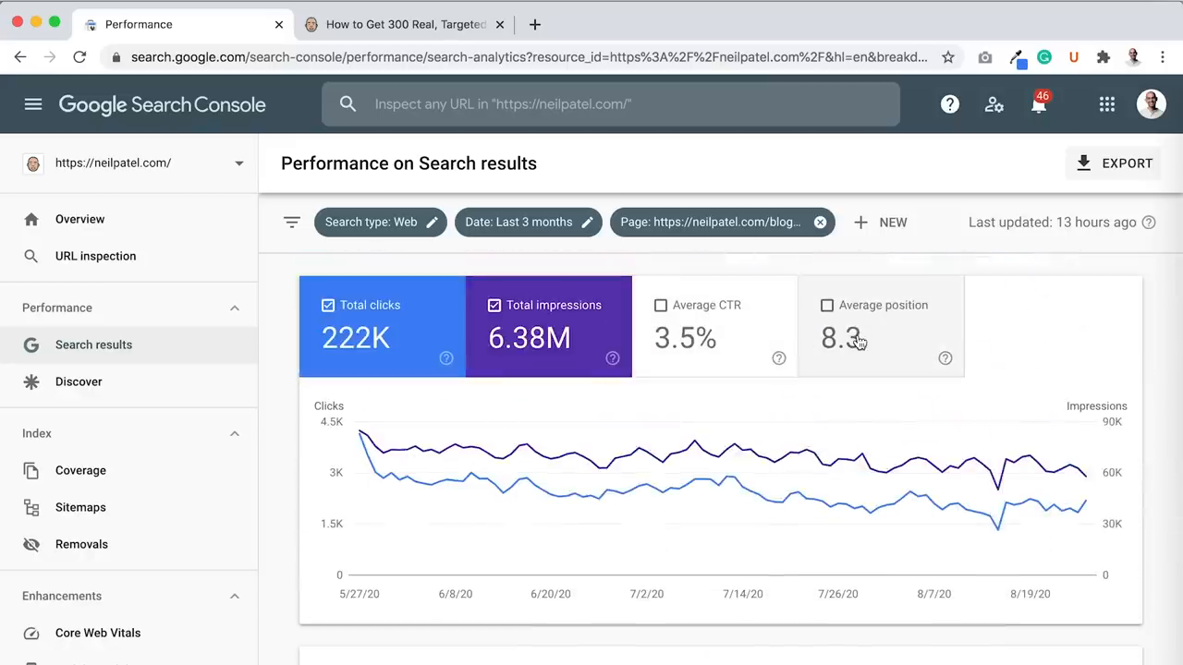
scroll("down", 3)
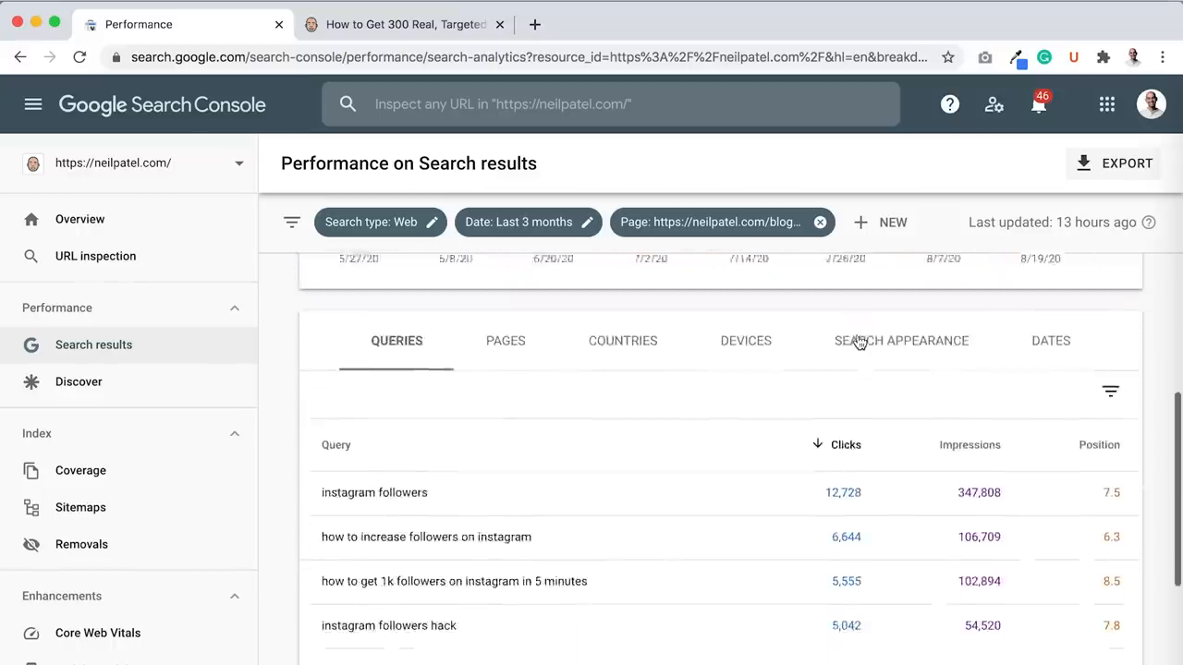
scroll("down", 3)
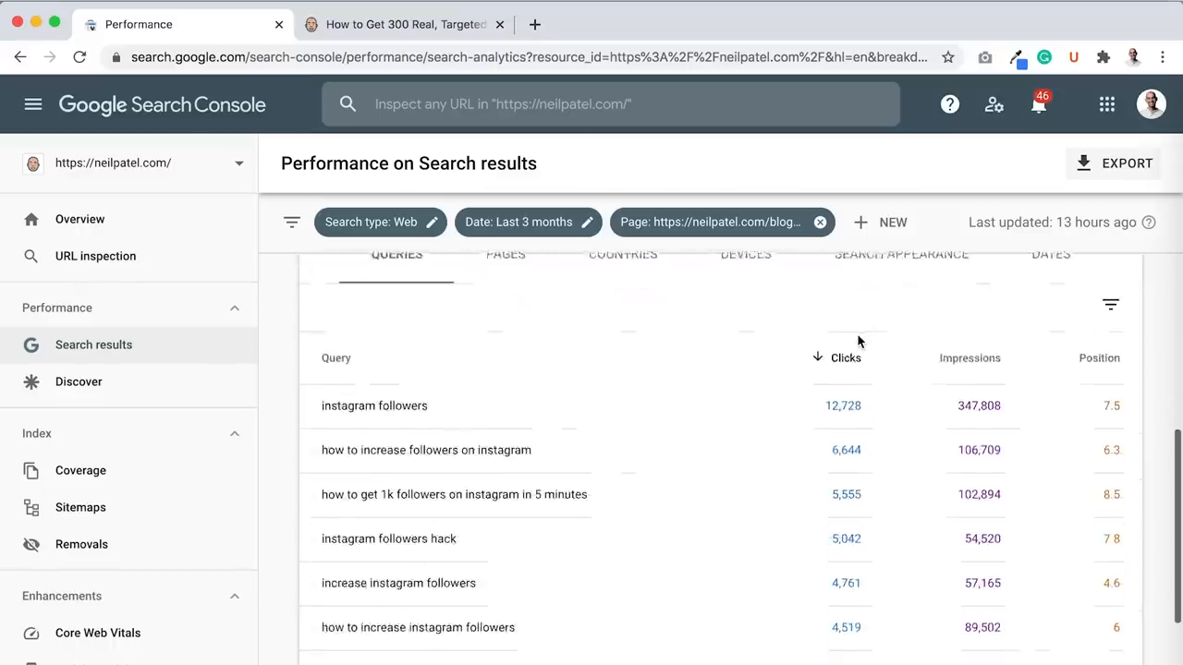
scroll("down", 3)
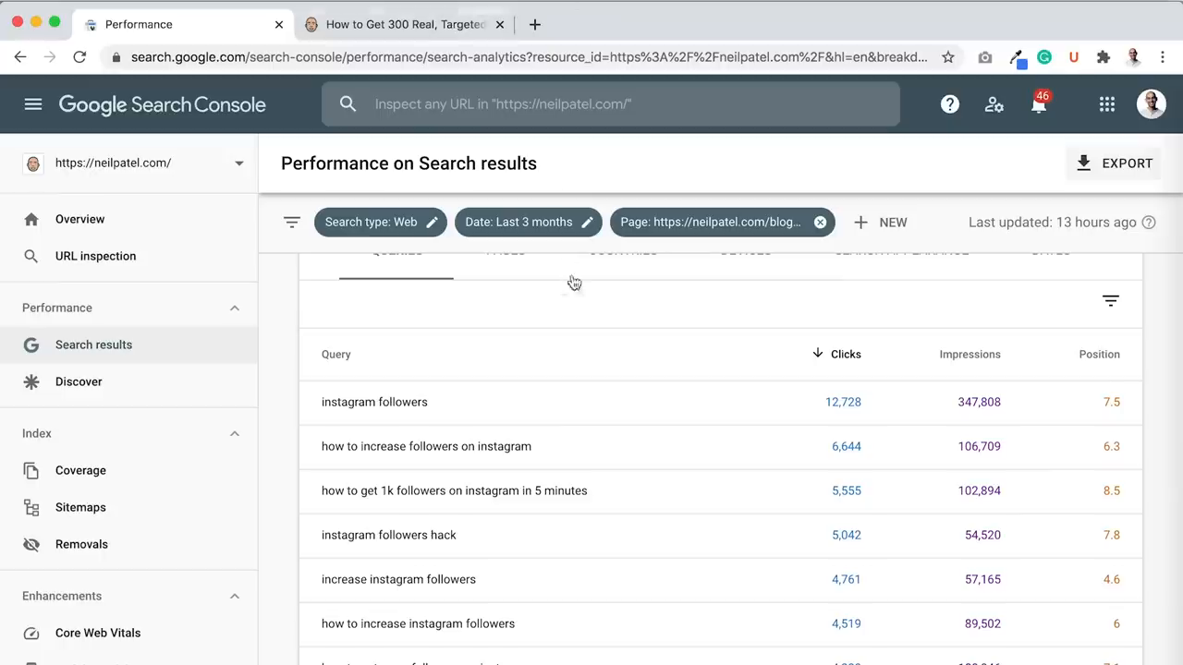
mouse_move(453, 44)
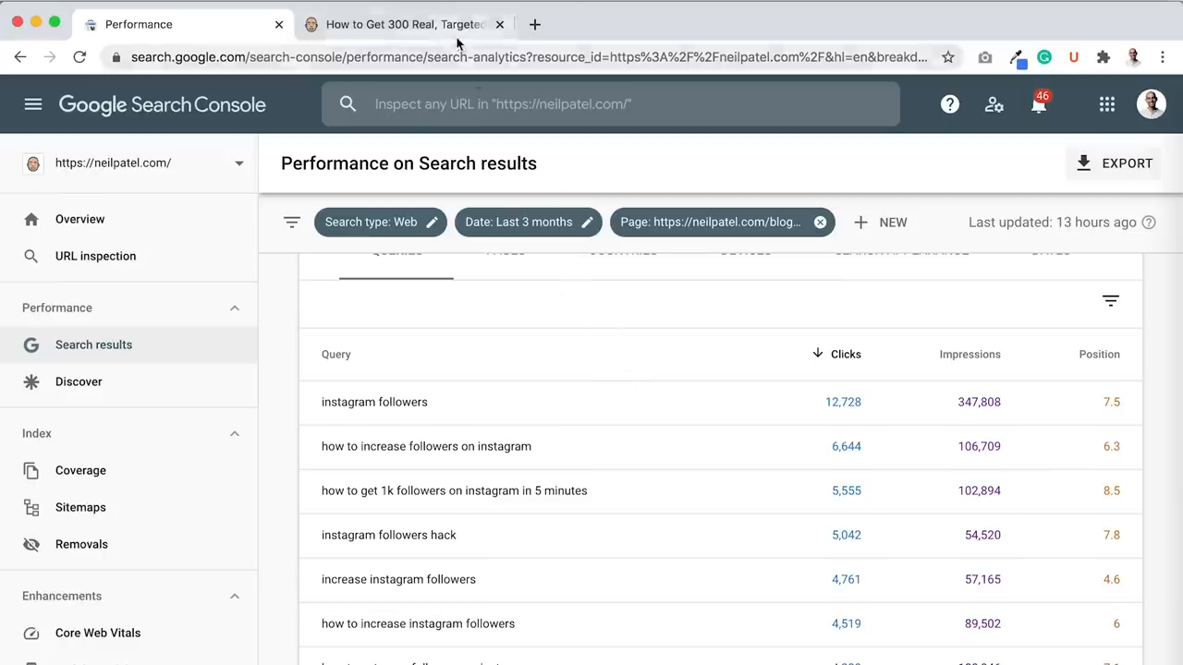
Search the blog post for 'instagram followers' and return to the query results.
left_click(403, 24)
type("instagram follower")
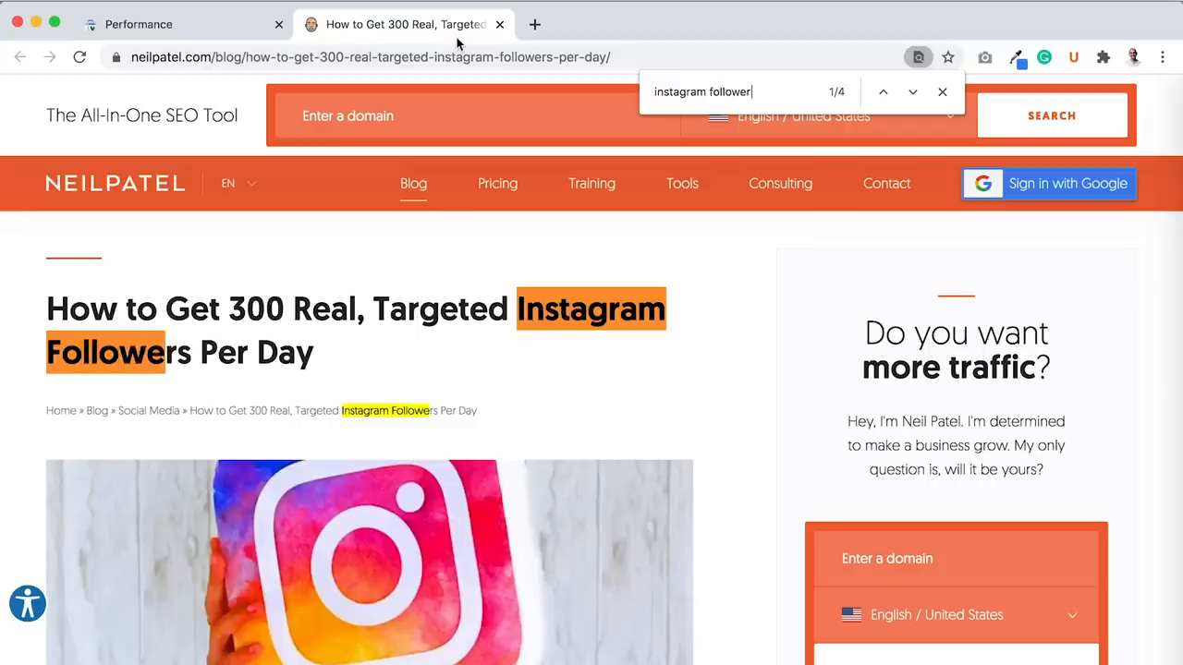
type("s")
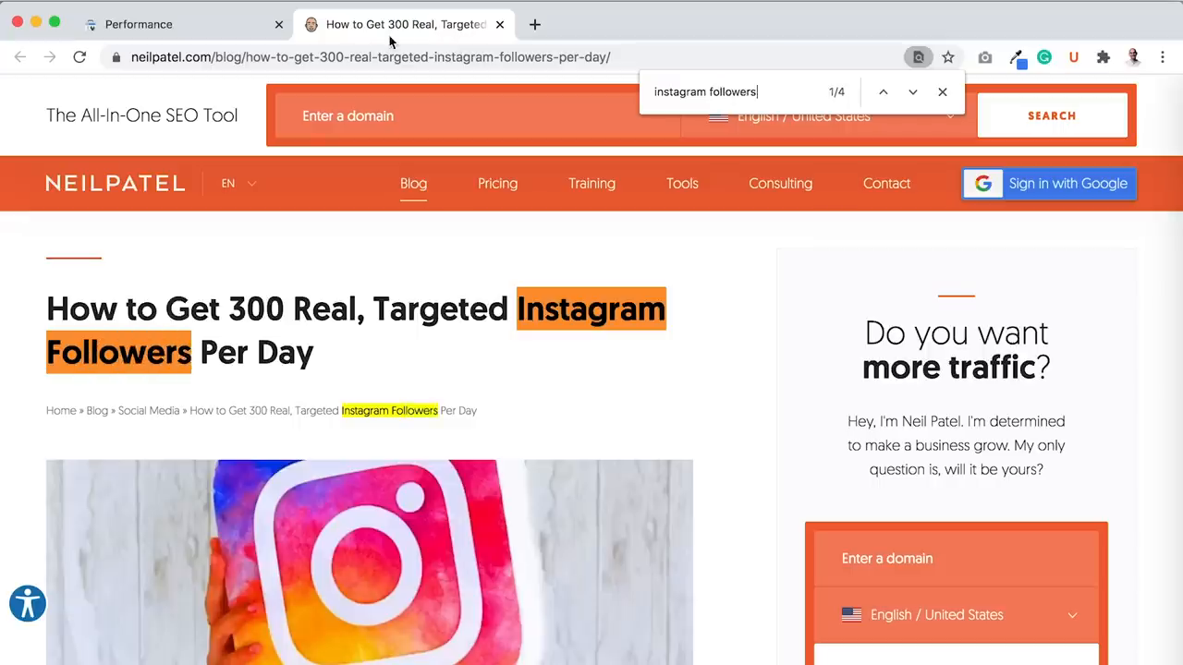
left_click(138, 24)
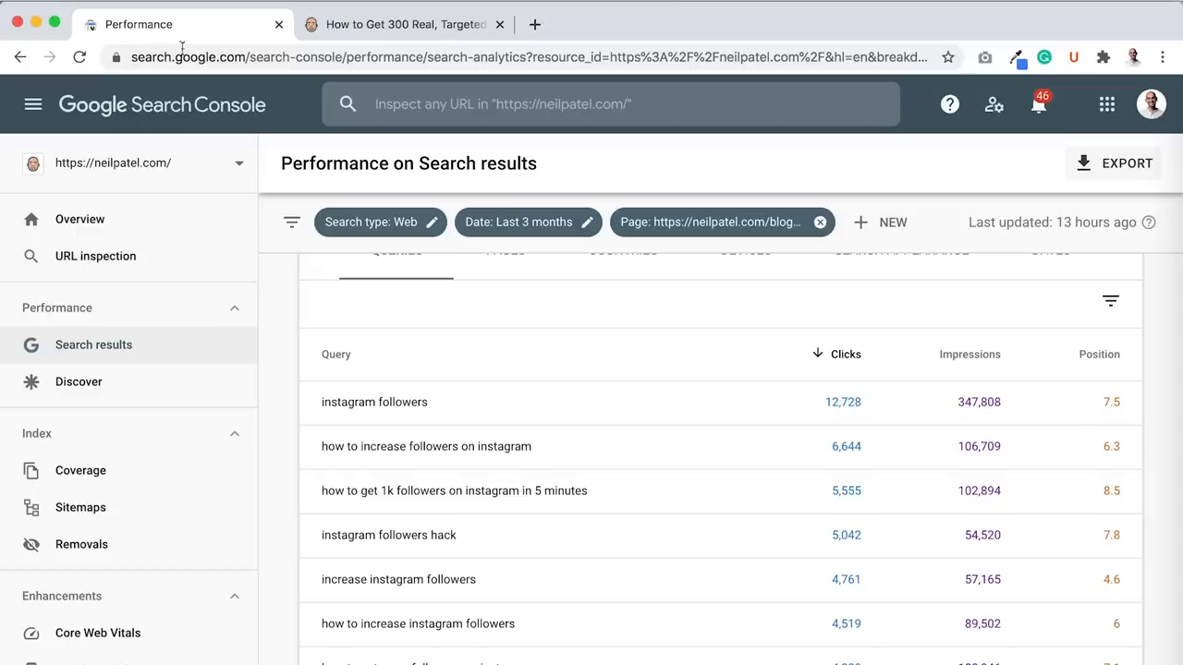
Review more of the post's queries, then switch back to the blog post.
scroll("down", 3)
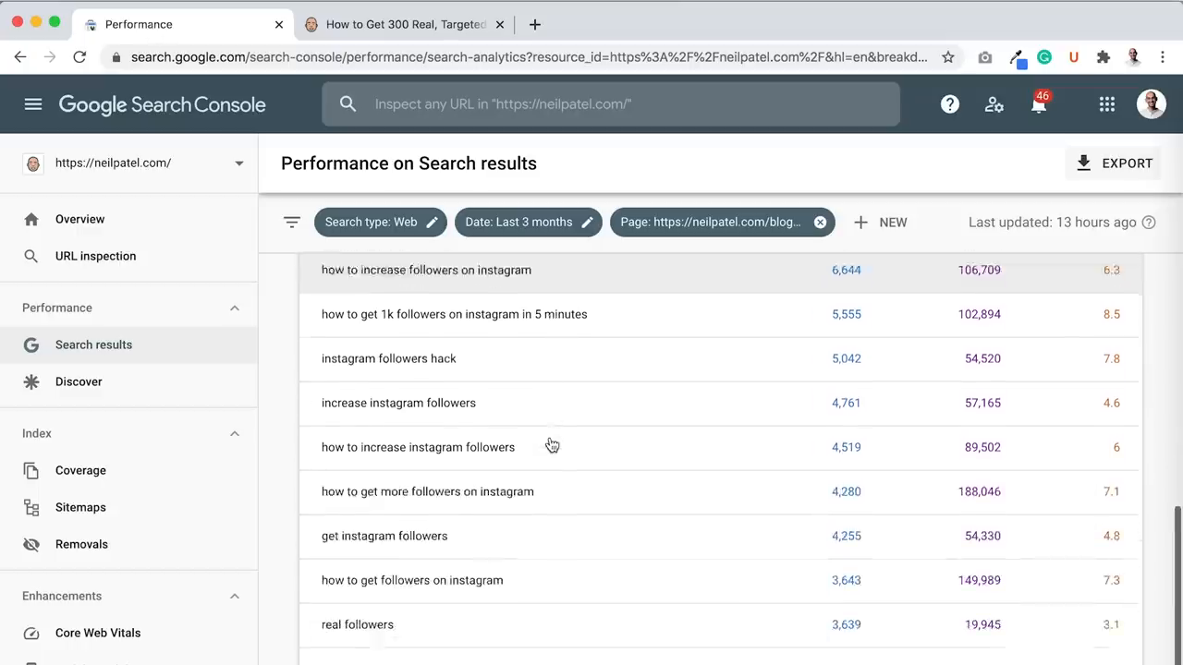
scroll("down", 3)
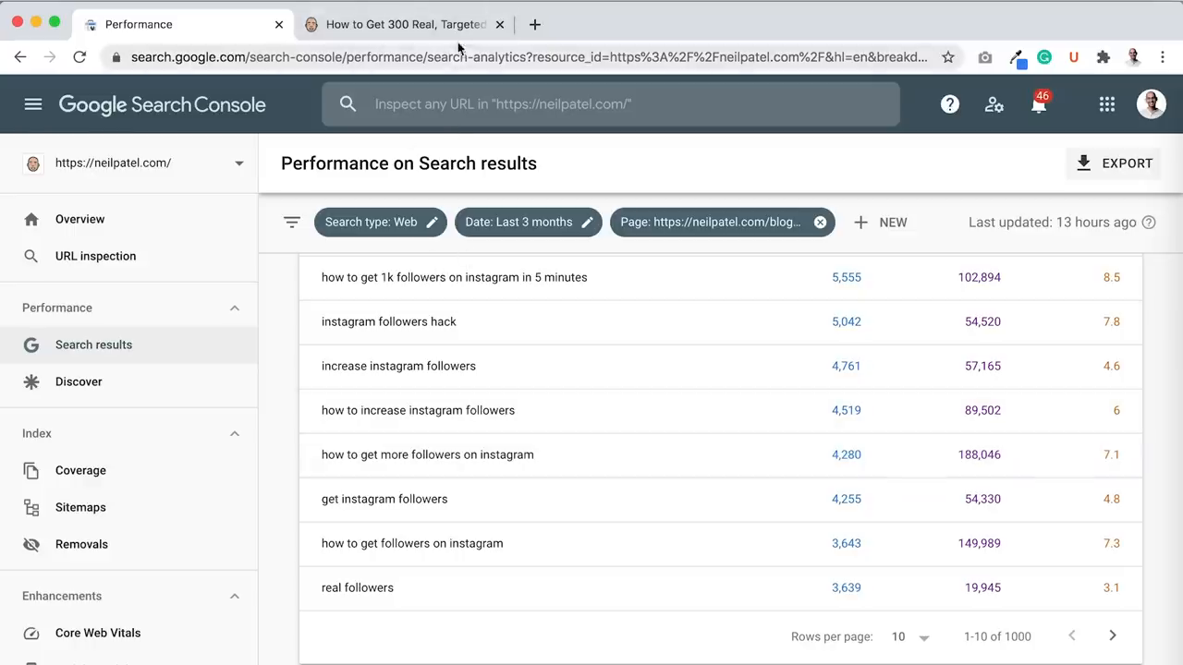
left_click(403, 24)
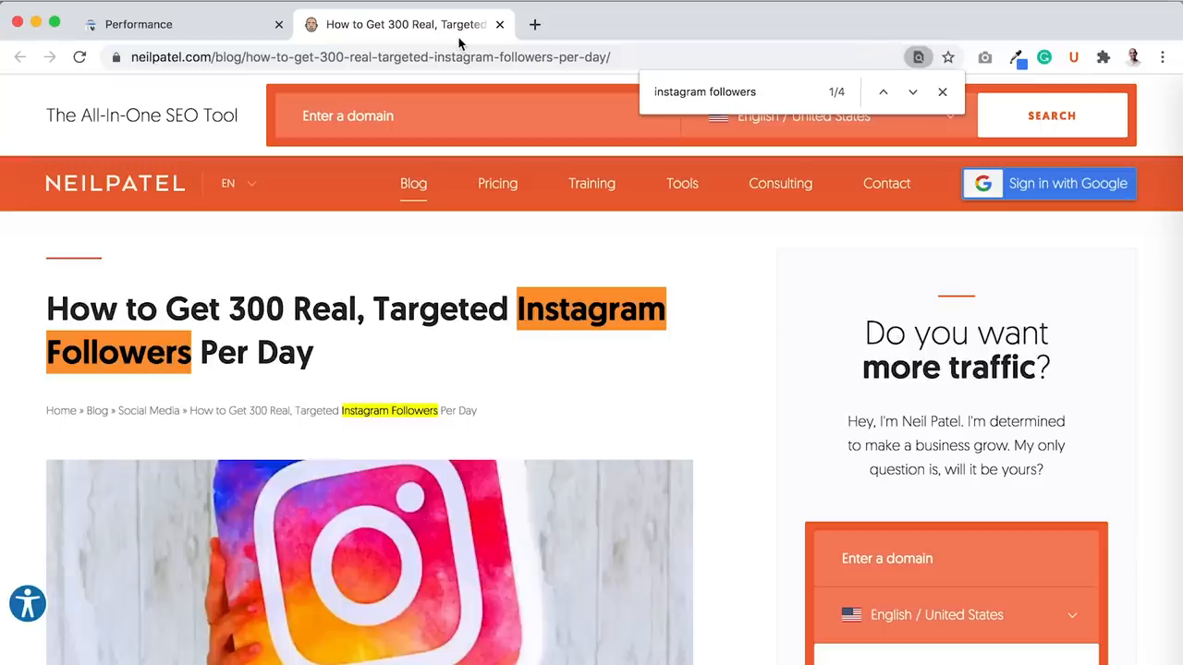
Search the post for 'how to increase instagram followers', finding no matches.
type("how to inc")
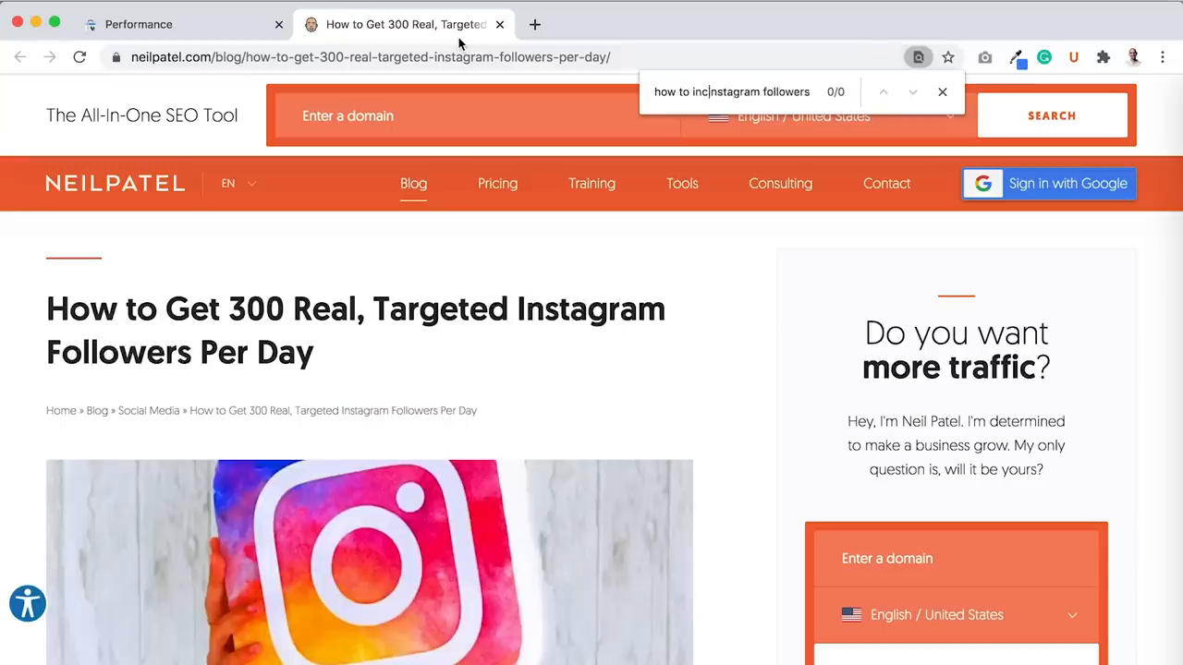
type("reas")
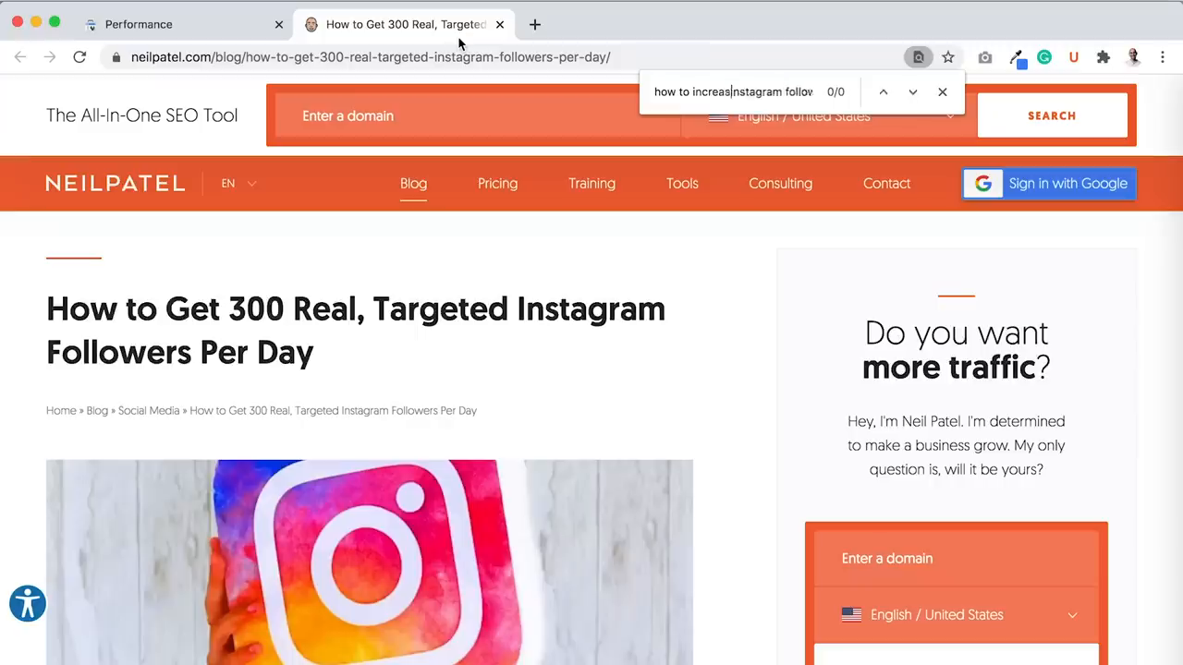
type("e")
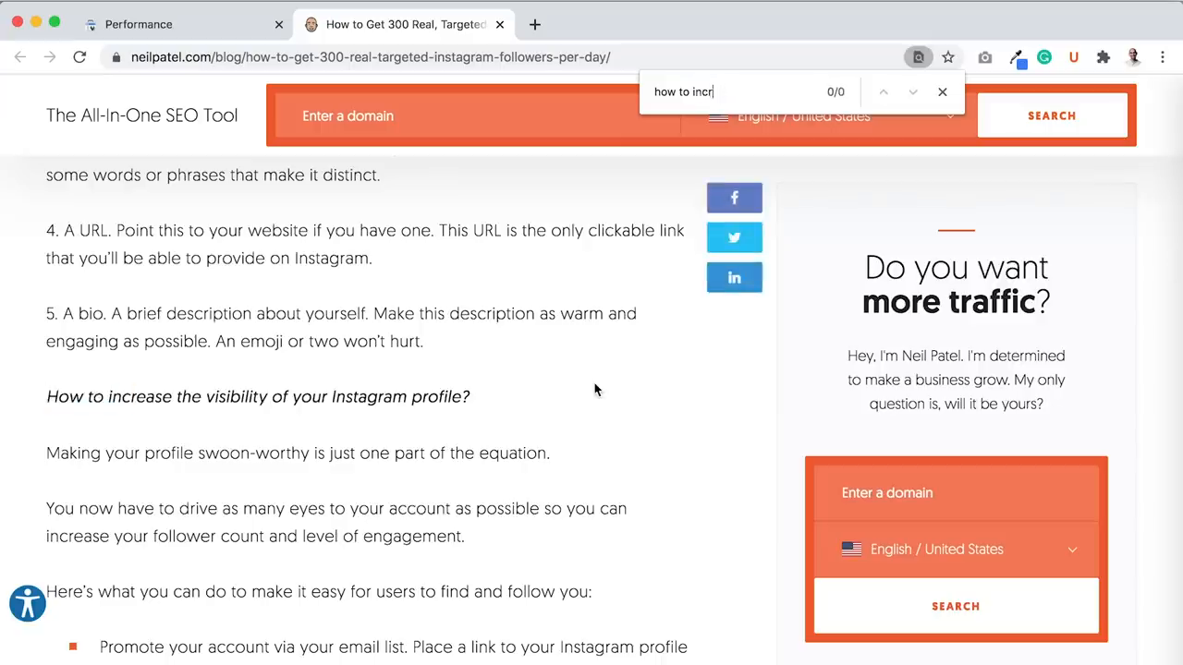
type("ease instra")
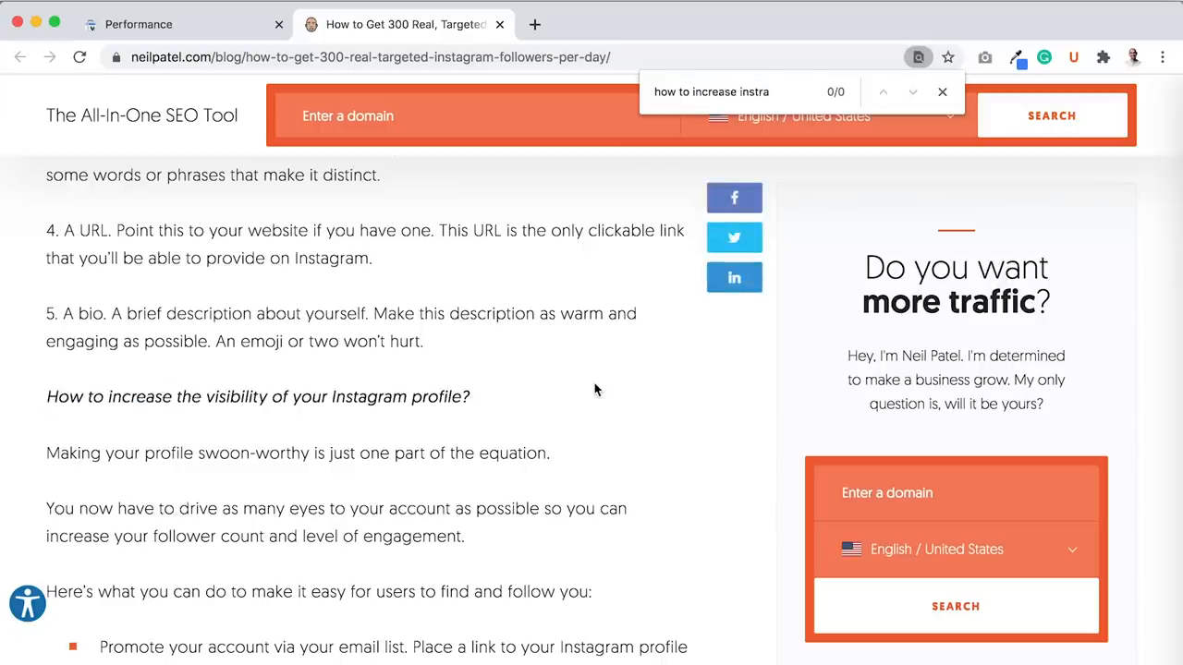
type("gram fo")
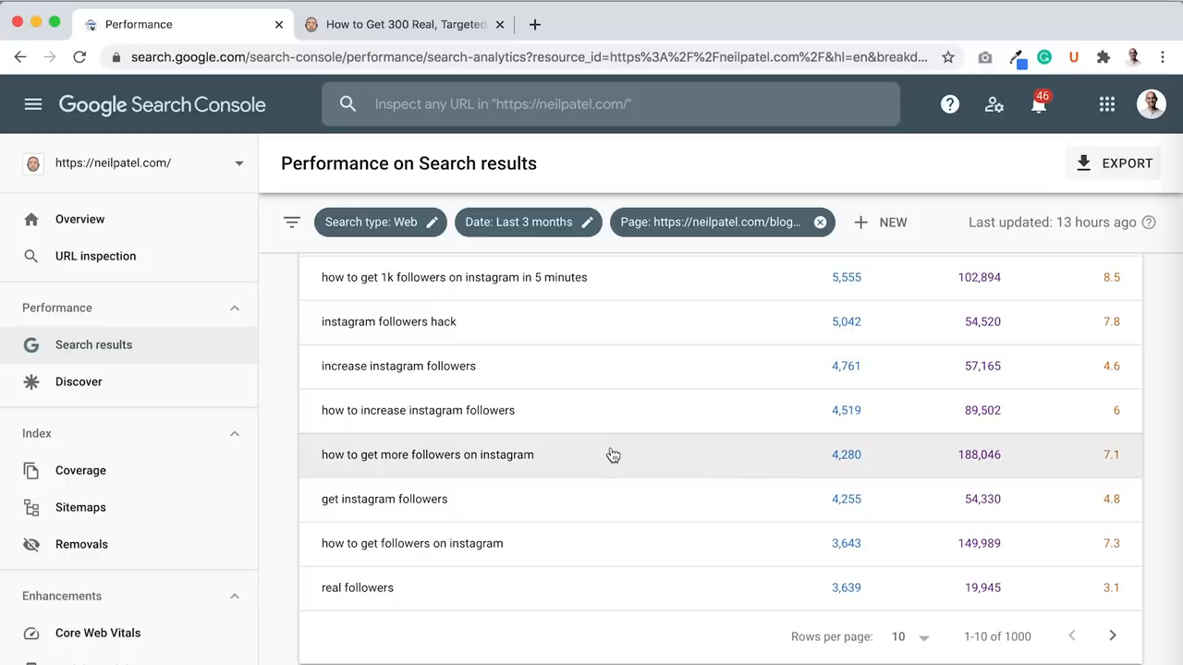
mouse_move(588, 421)
type("o increase instagram followers")
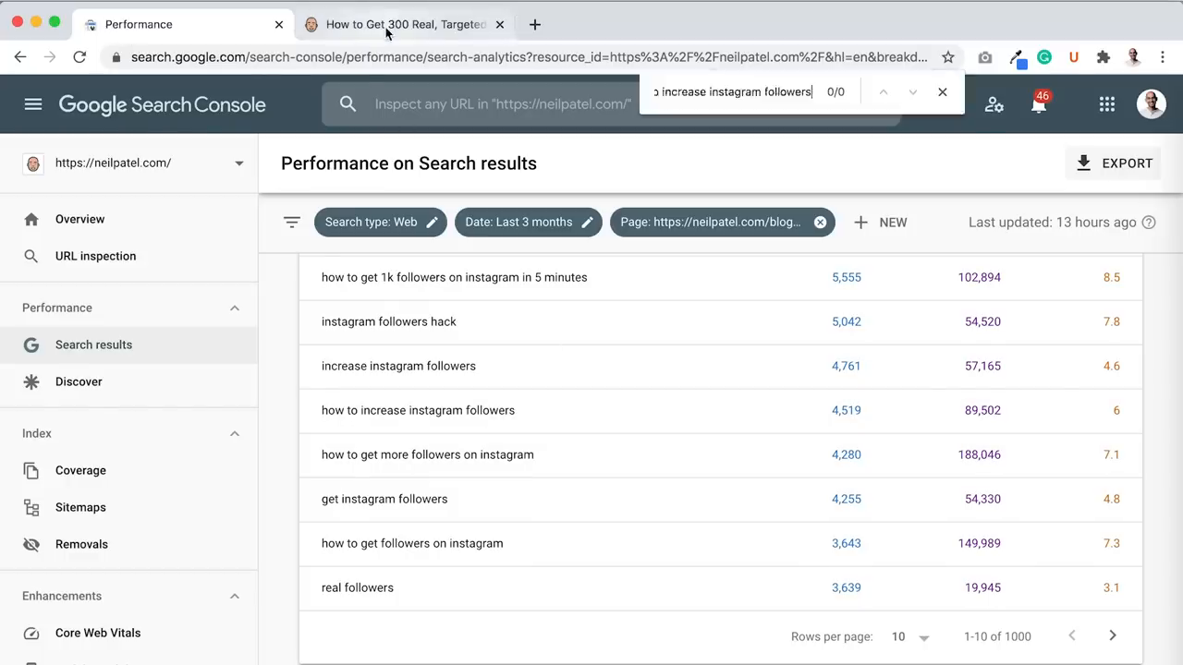
Scroll the post to double-check, then return to the Search Console query list.
left_click(403, 24)
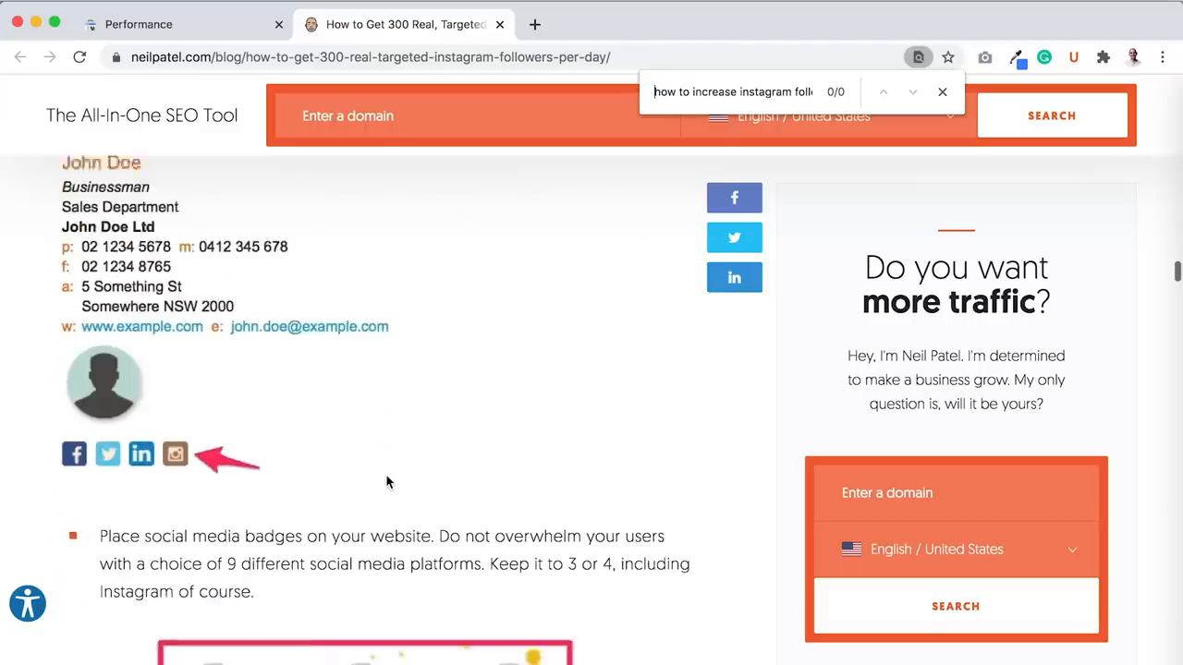
scroll("down", 3)
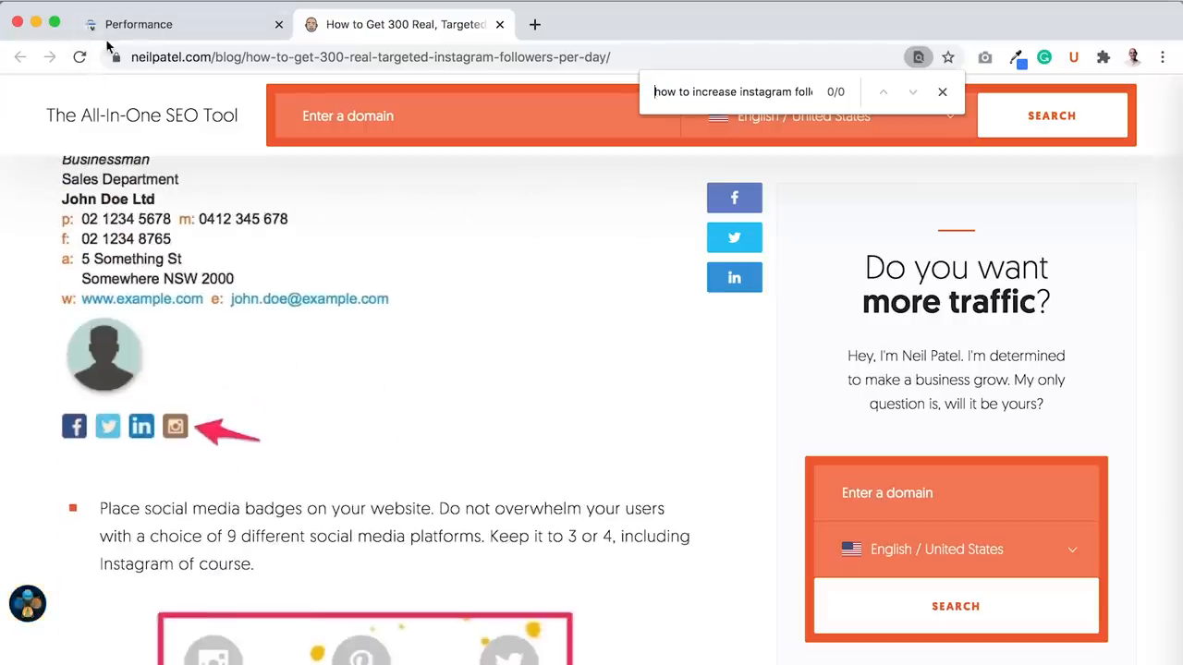
left_click(138, 24)
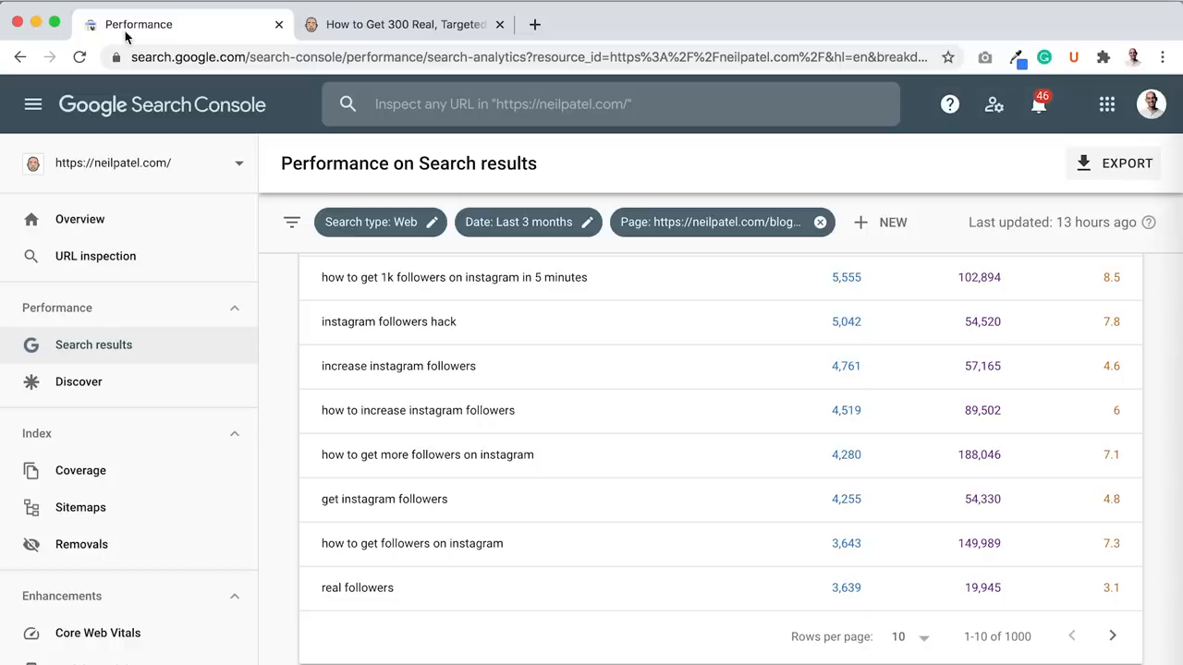
mouse_move(527, 465)
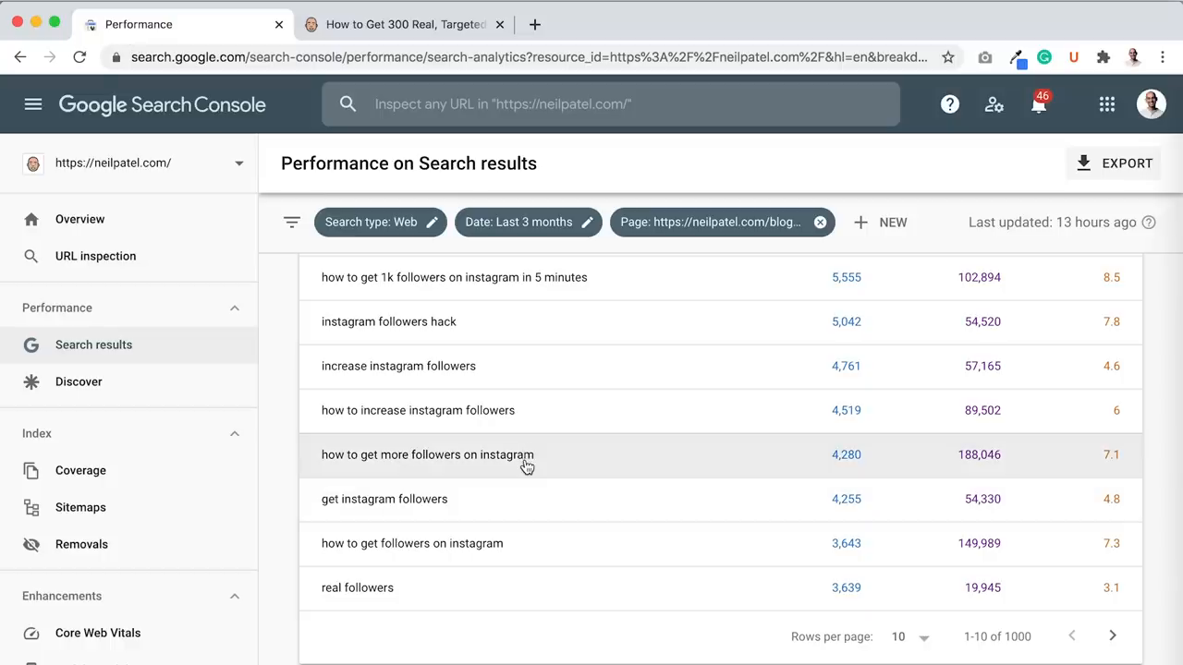
Search the post for 'how to get more followers on instagram' and return to the queries.
left_click(403, 24)
type("how to get more follower")
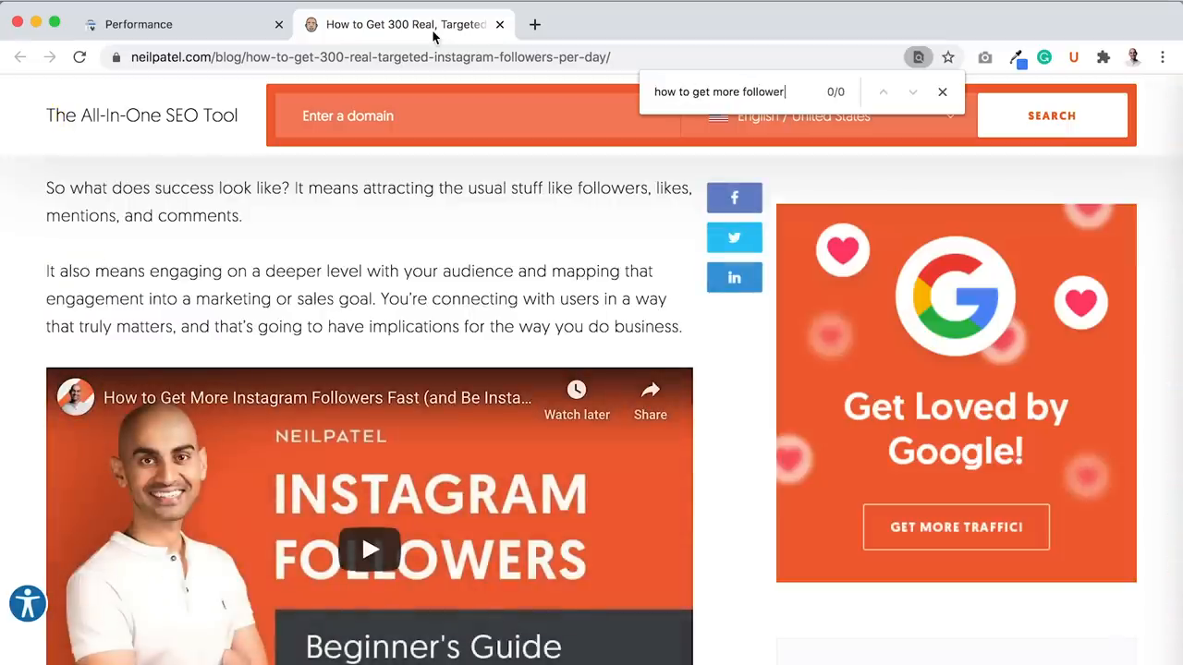
type("on instagram")
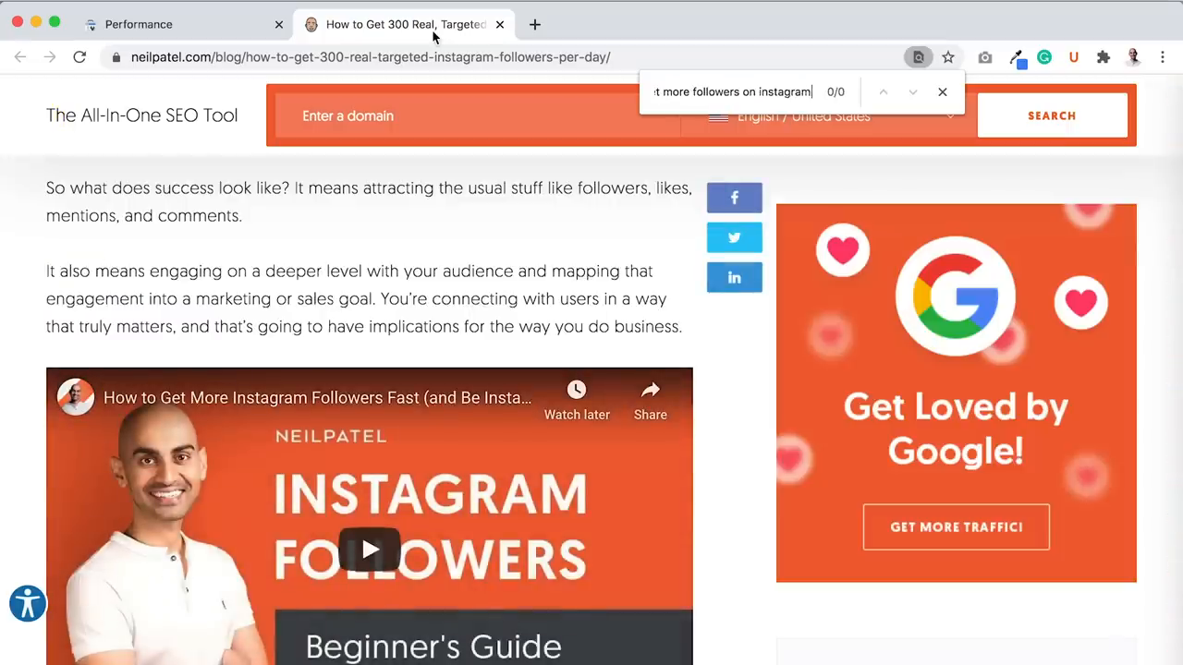
left_click(139, 24)
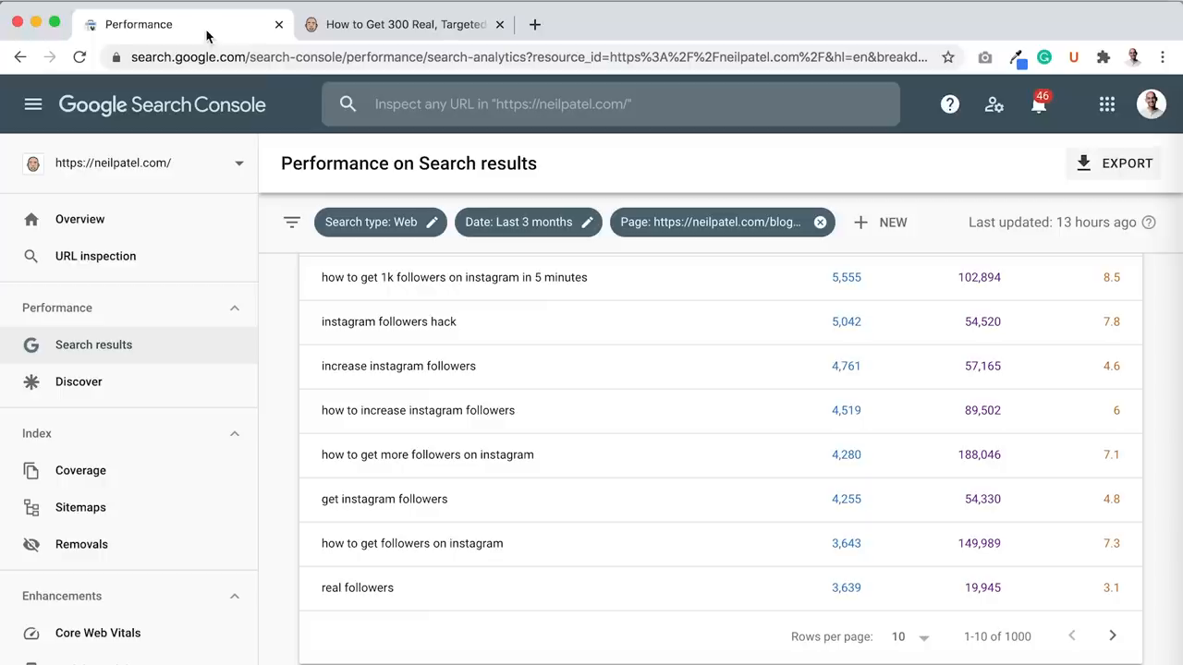
mouse_move(780, 595)
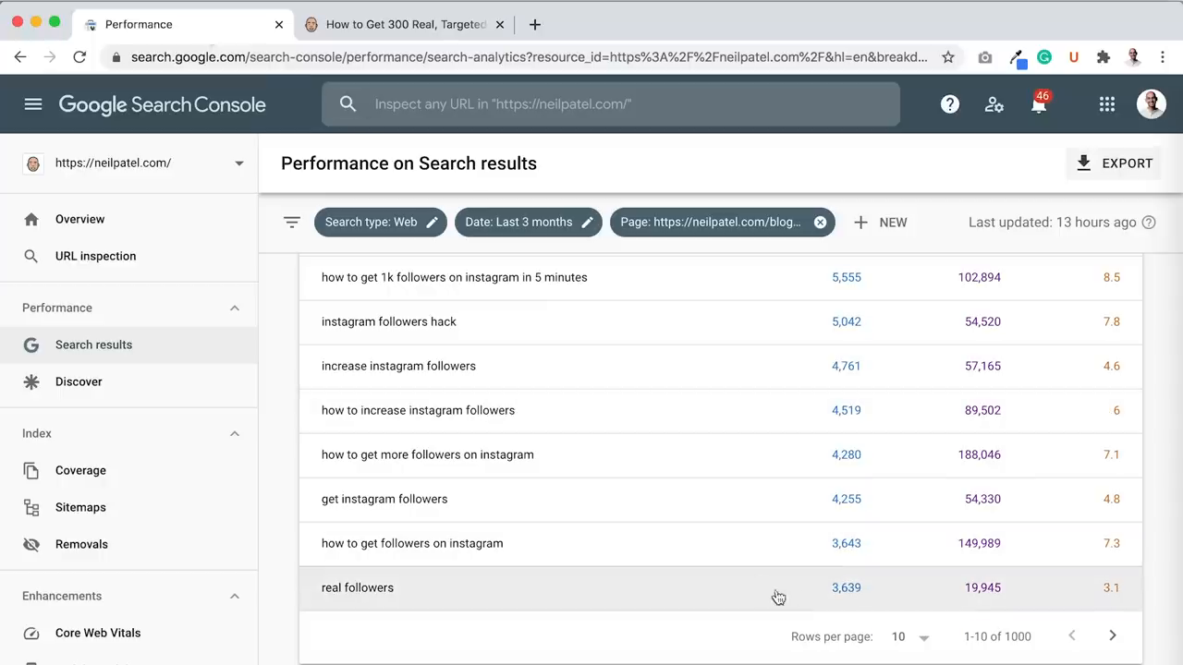
mouse_move(392, 20)
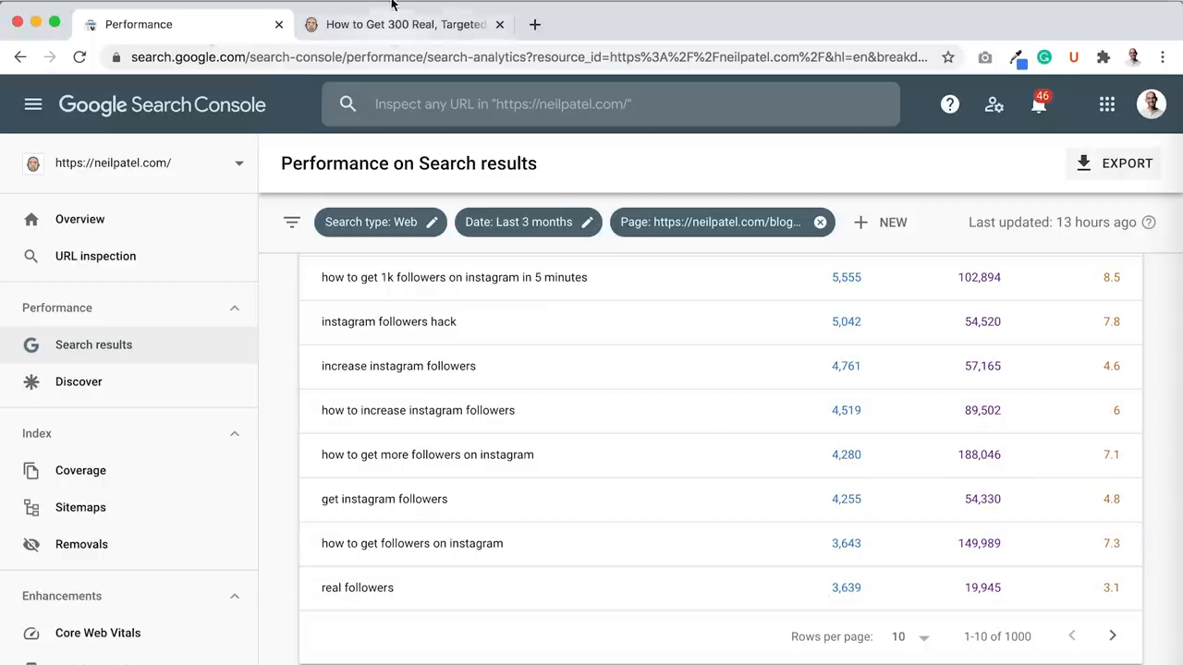
Search the post for 'real followers', which matches, and scroll through it.
left_click(405, 24)
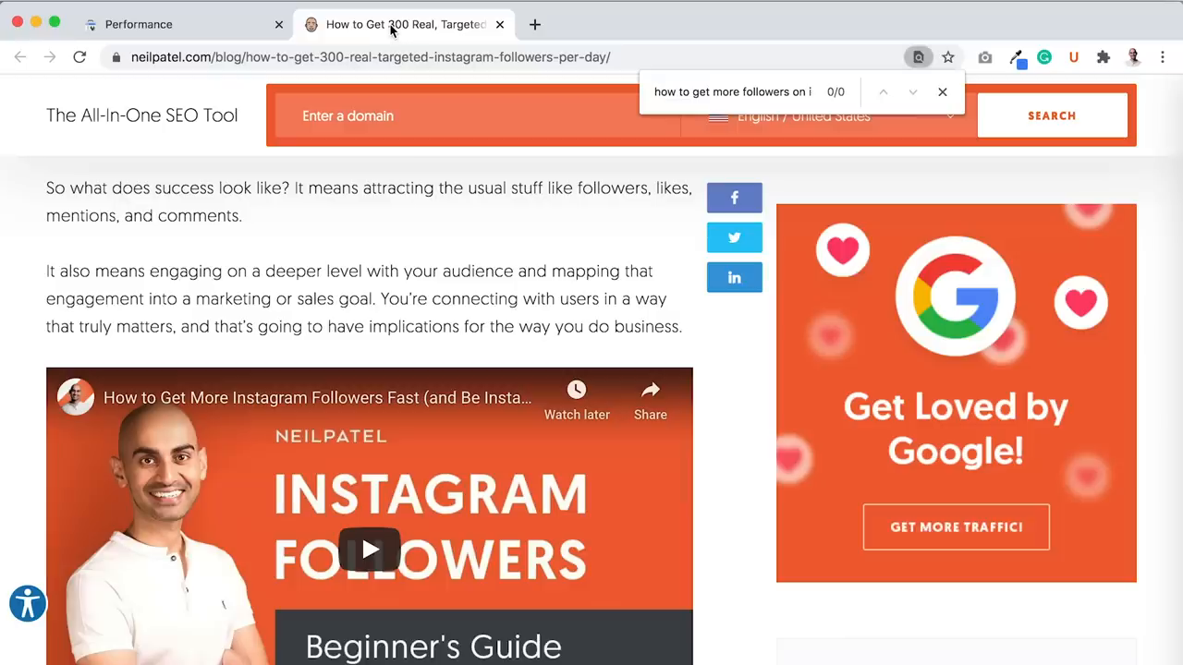
type("real")
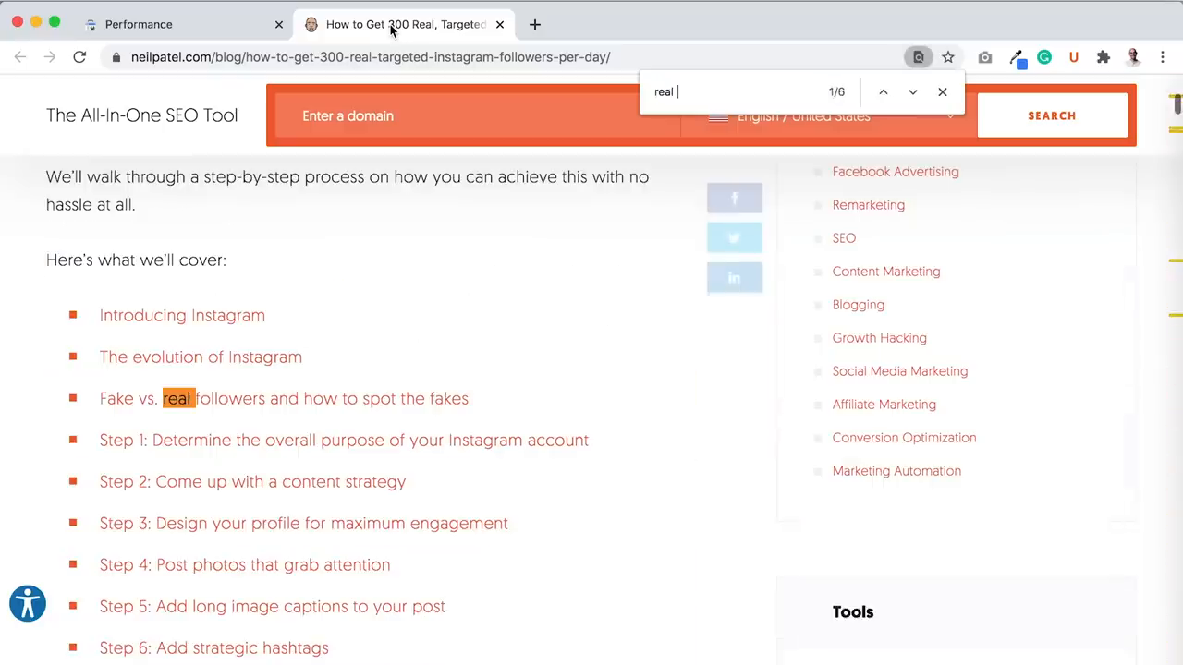
type("followers")
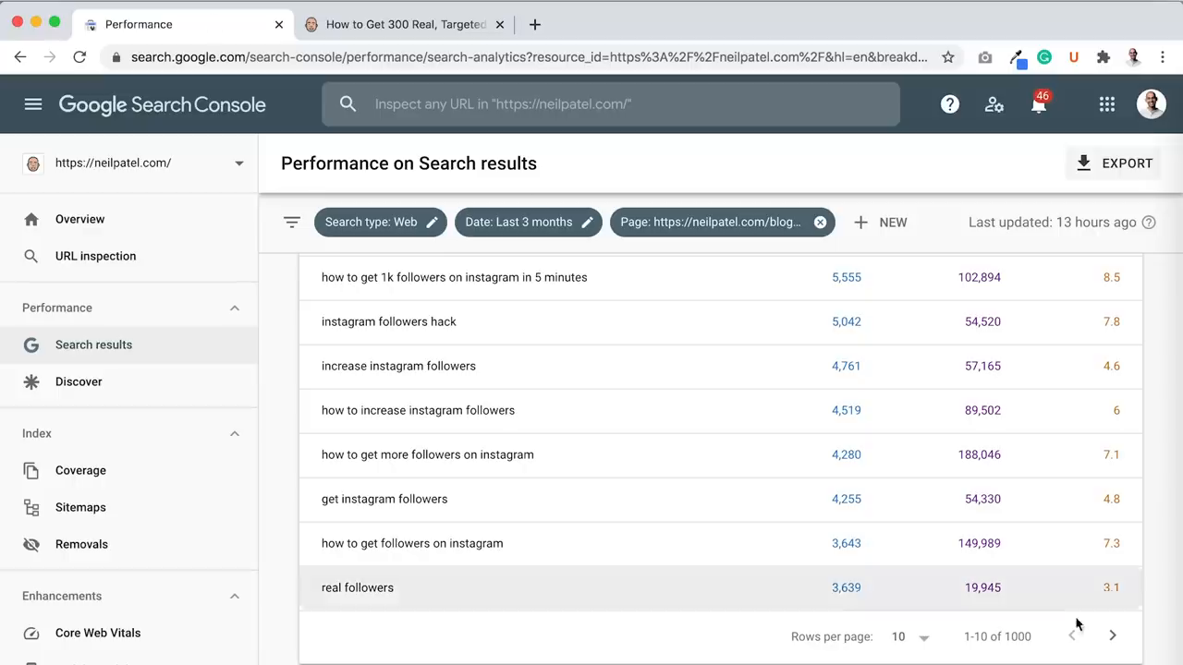
scroll("down", 3)
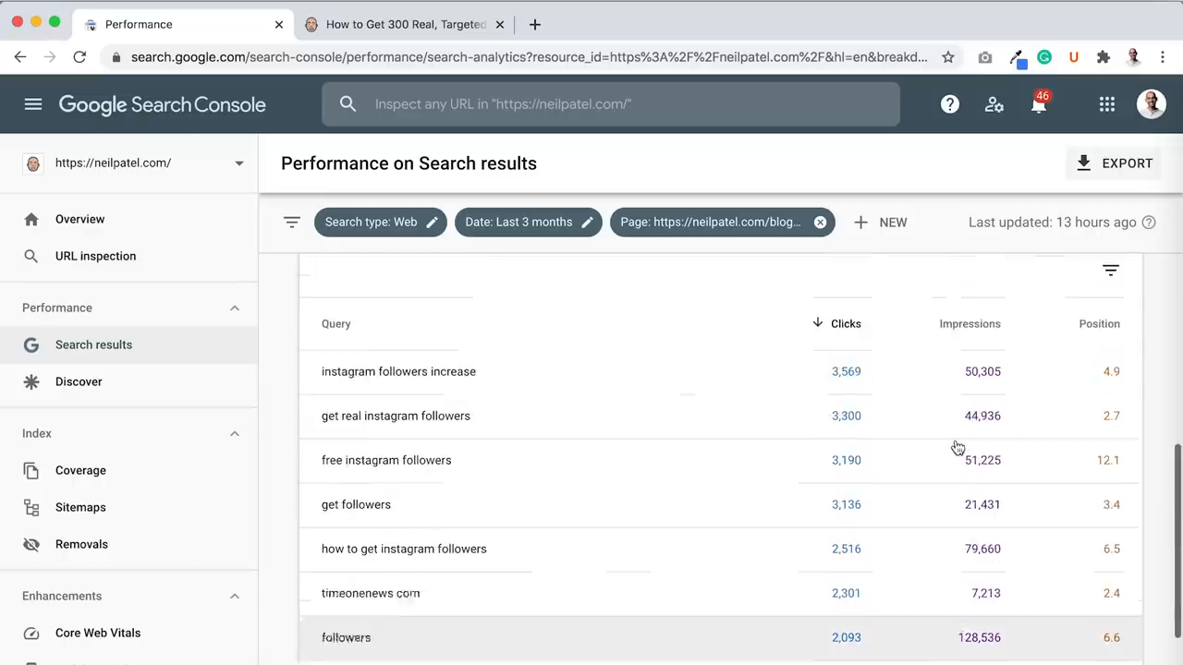
Review queries 11–20, then switch to the blog post tab.
scroll("up", 3)
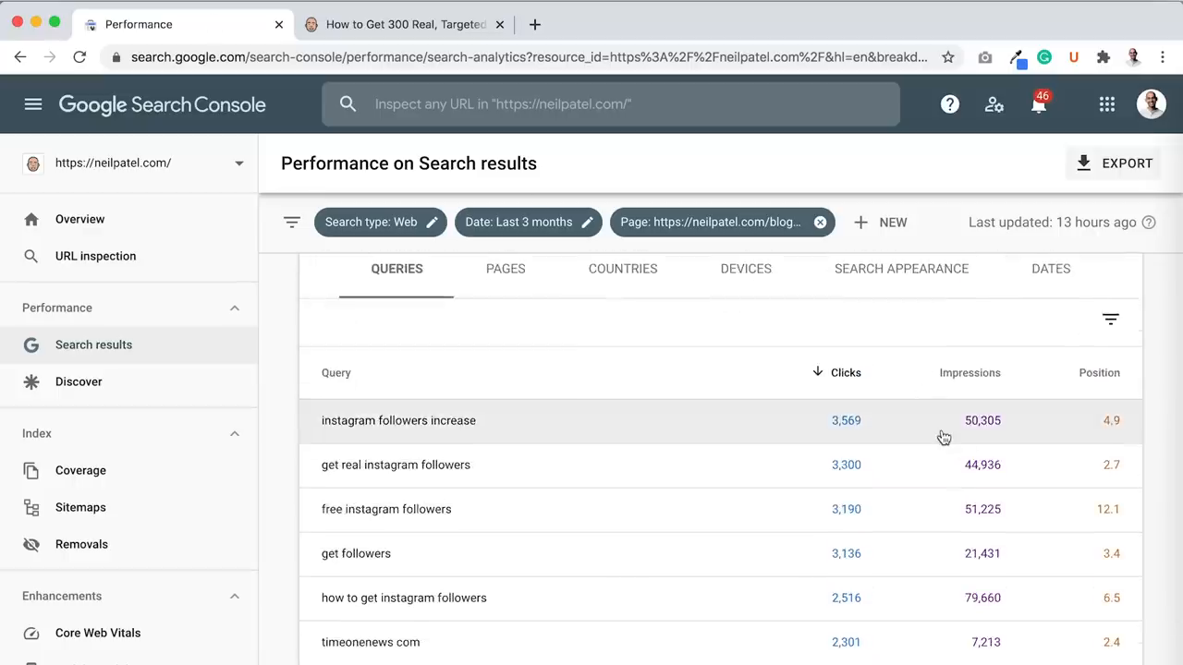
scroll("down", 3)
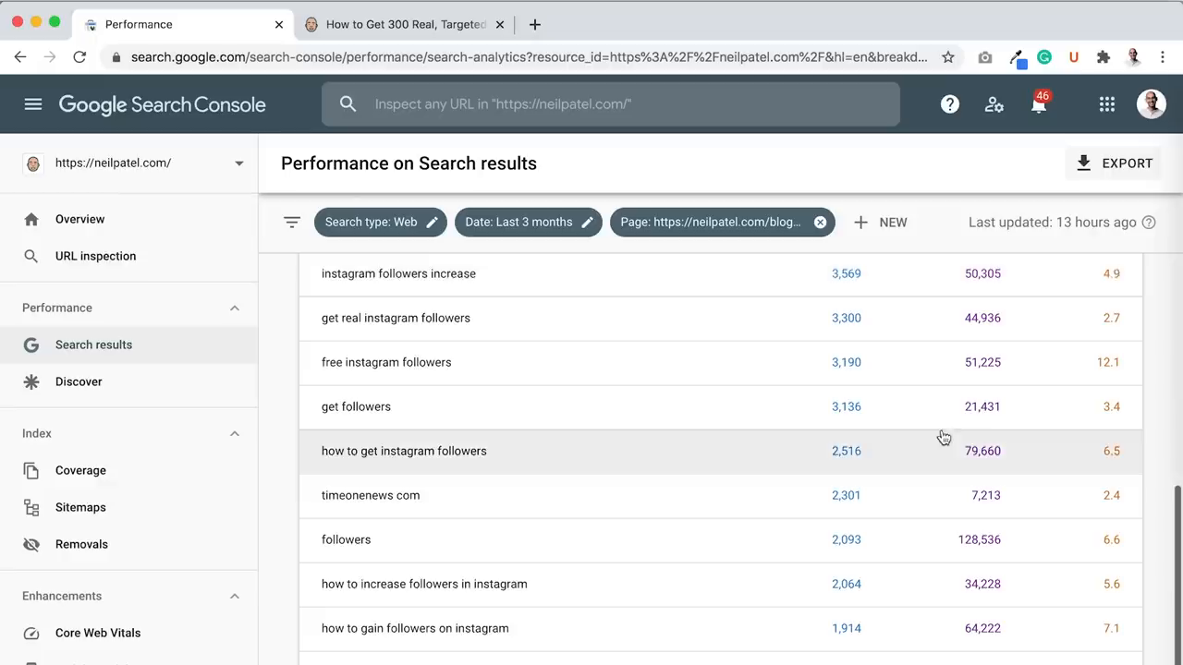
scroll("down", 3)
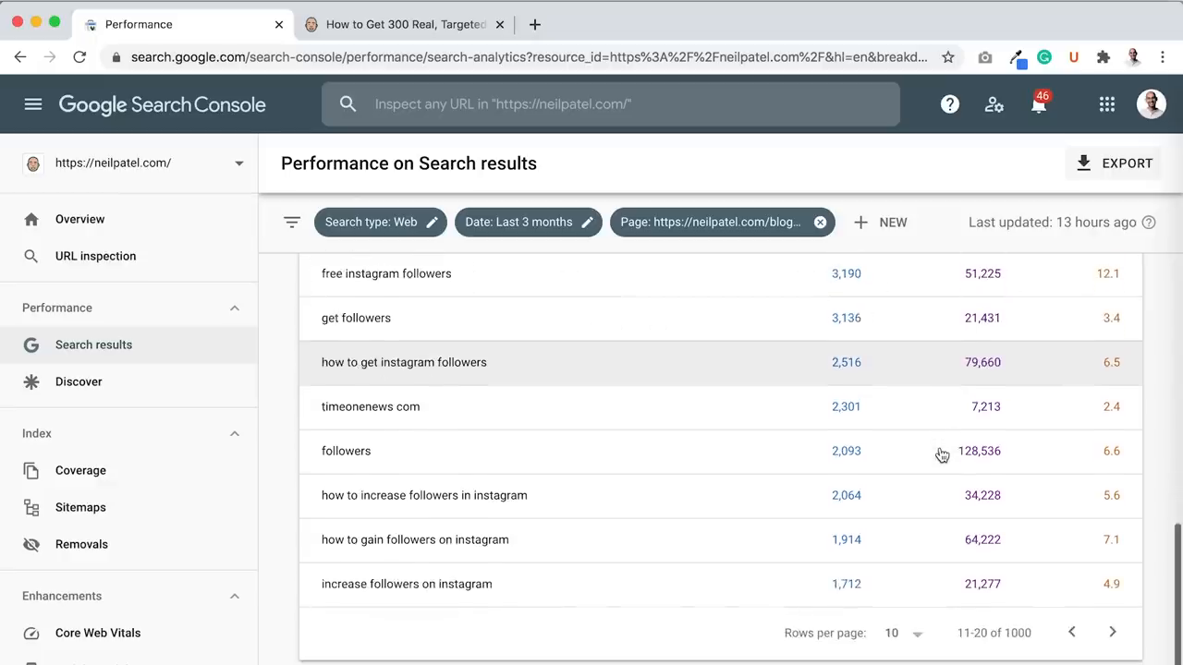
mouse_move(951, 543)
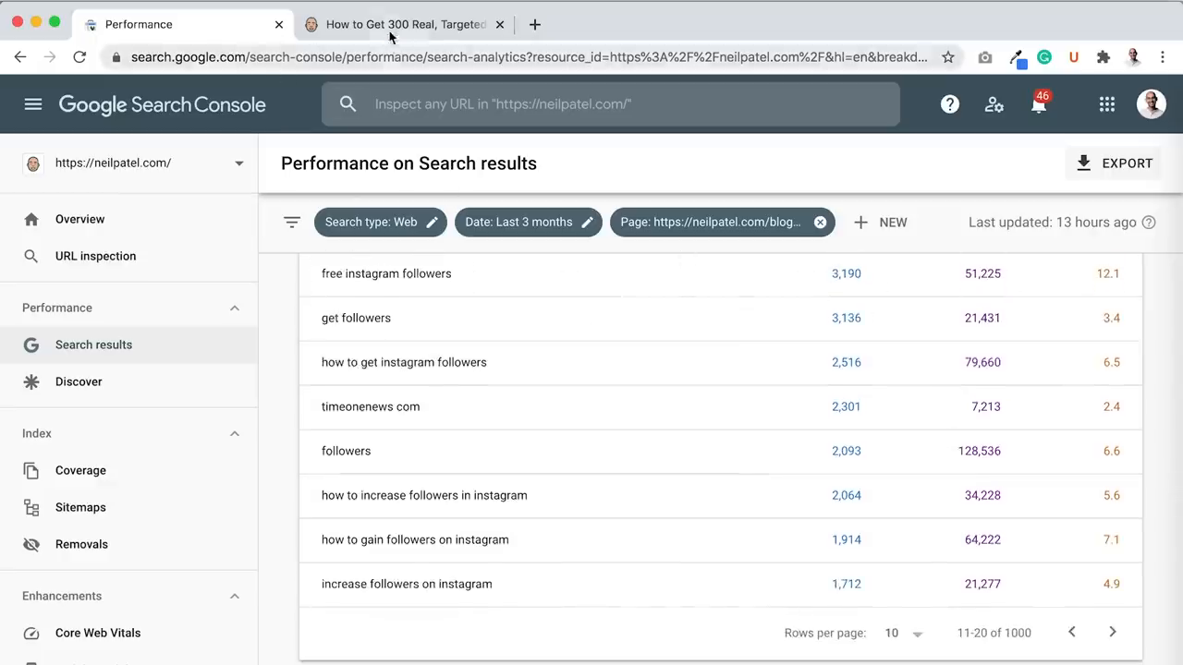
left_click(403, 24)
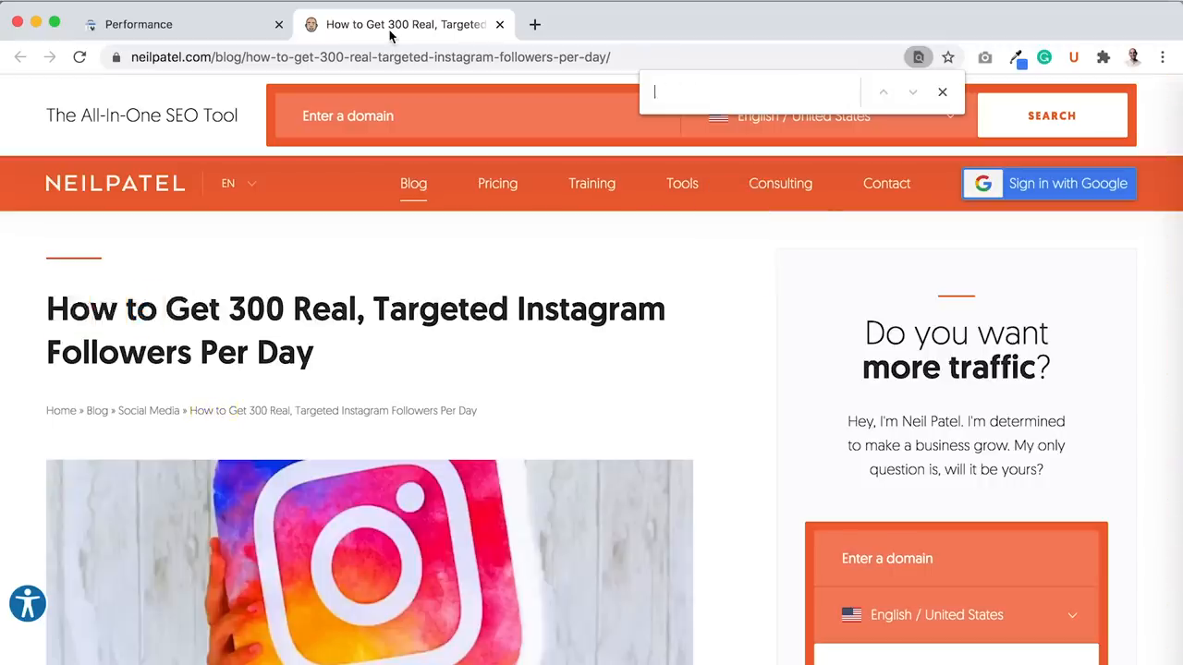
Search the post for 'gain', step through its matches, and return to the query list.
type("gain")
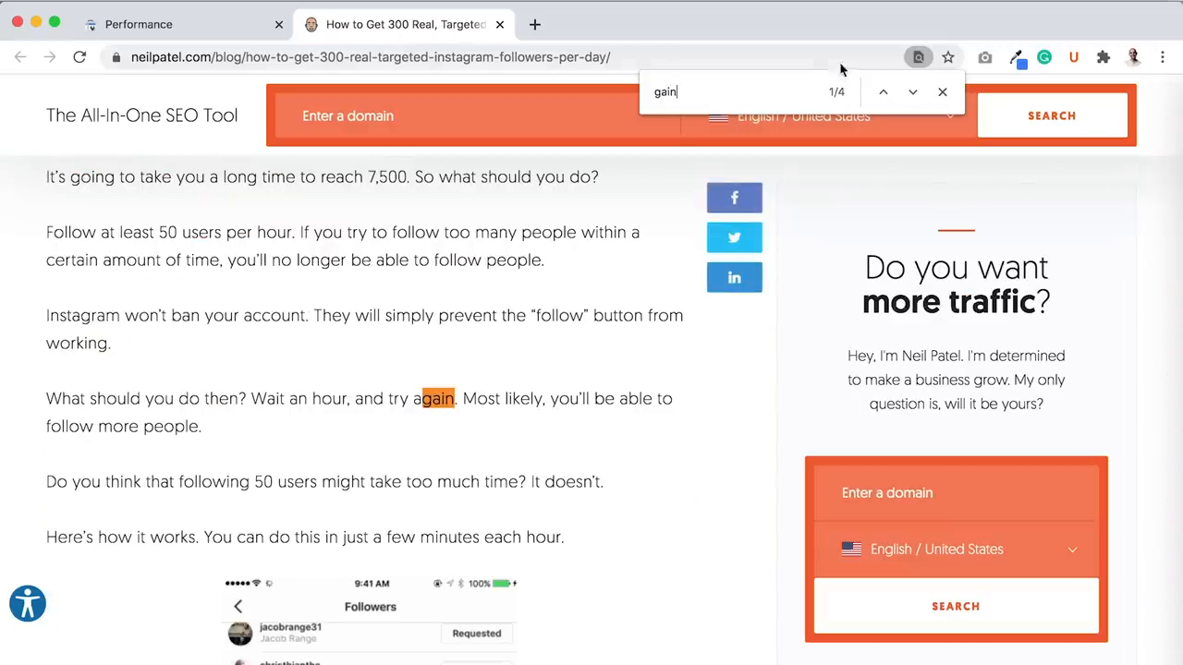
left_click(913, 92)
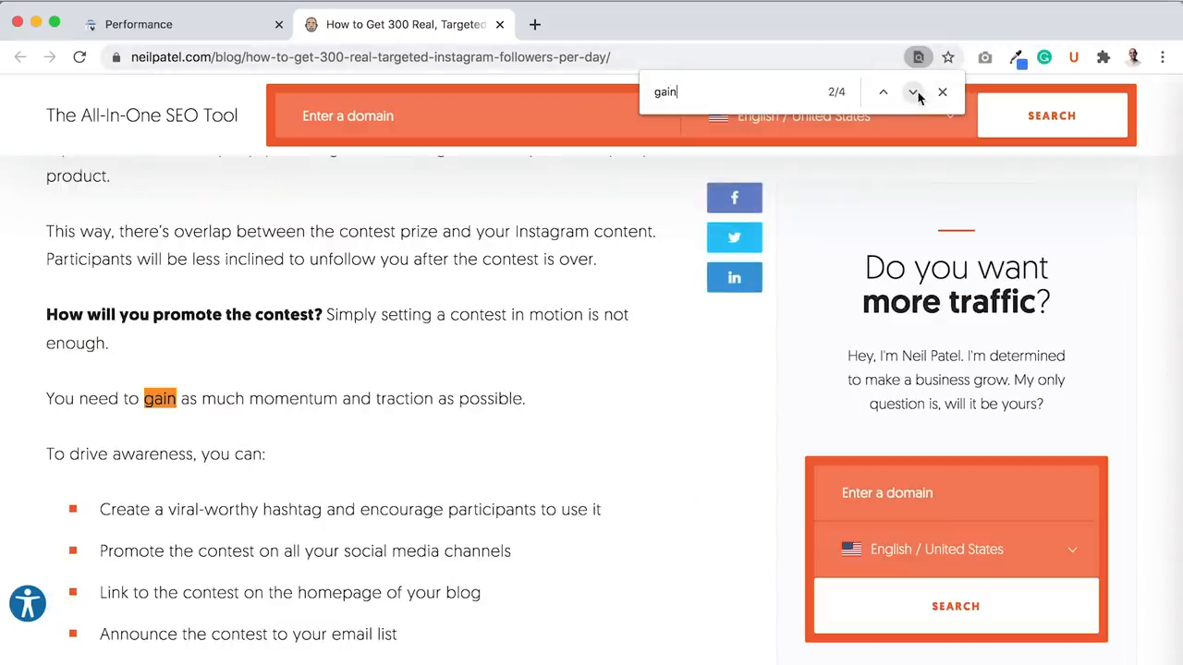
left_click(913, 92)
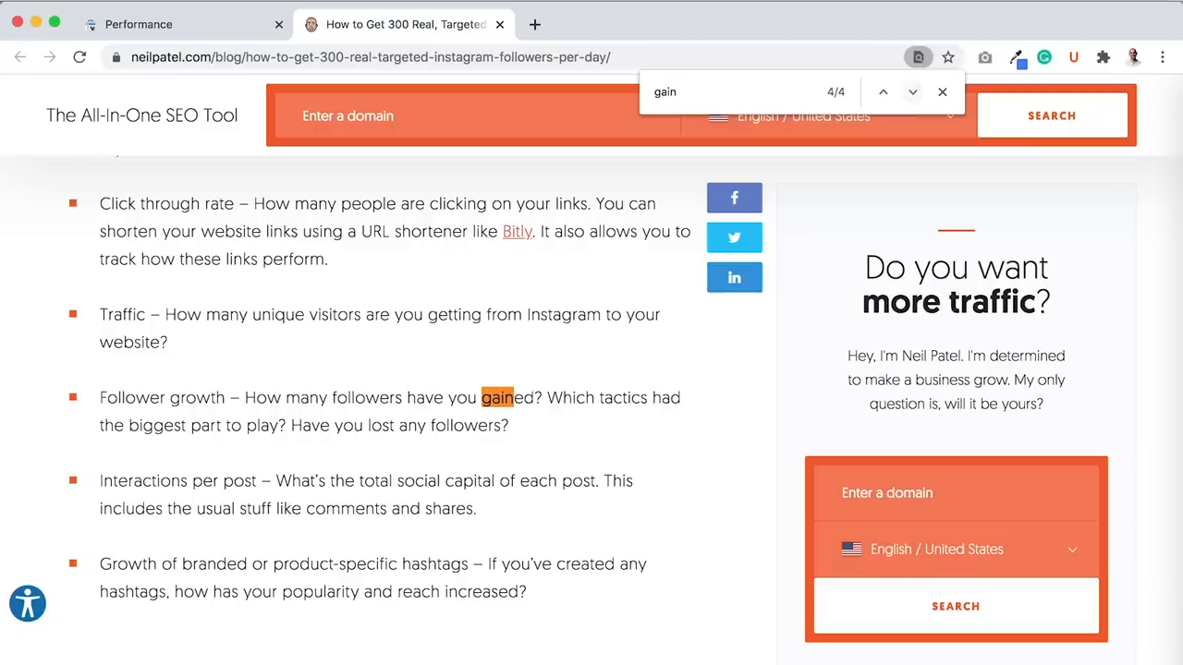
left_click(139, 24)
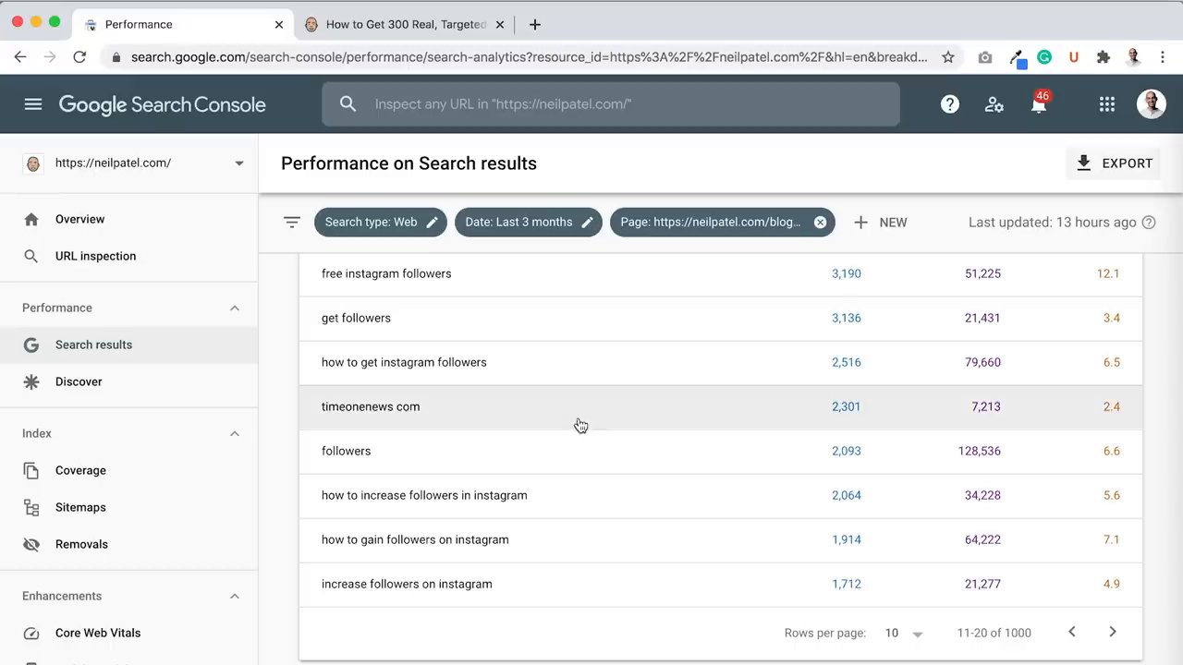
mouse_move(586, 533)
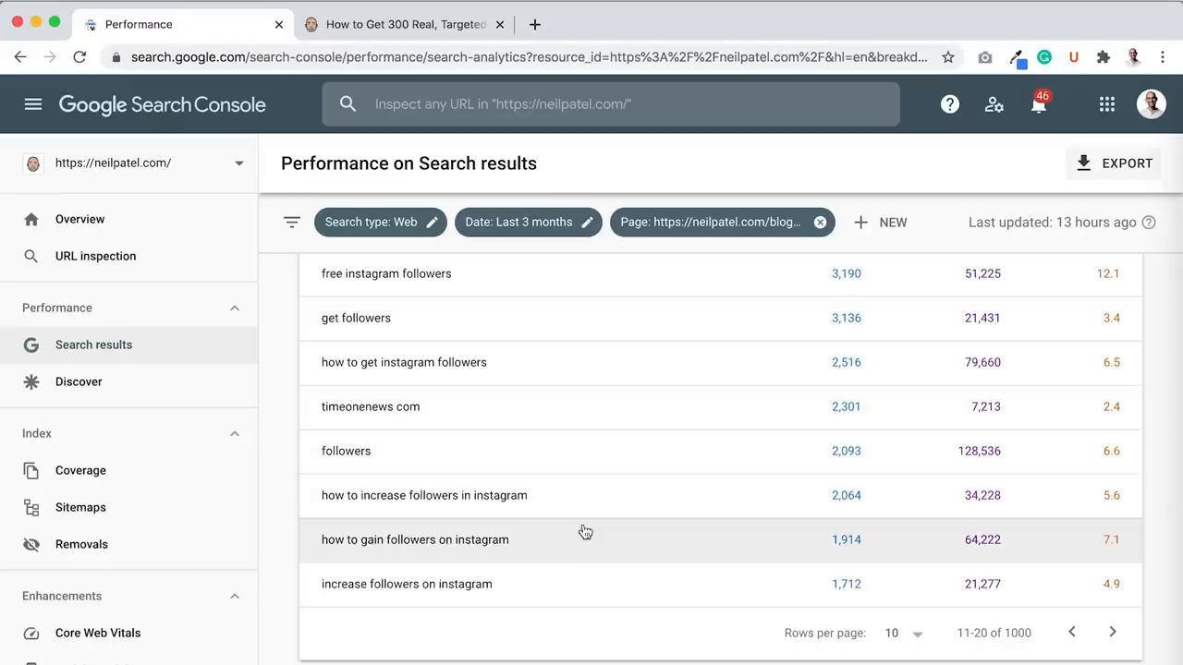
mouse_move(586, 551)
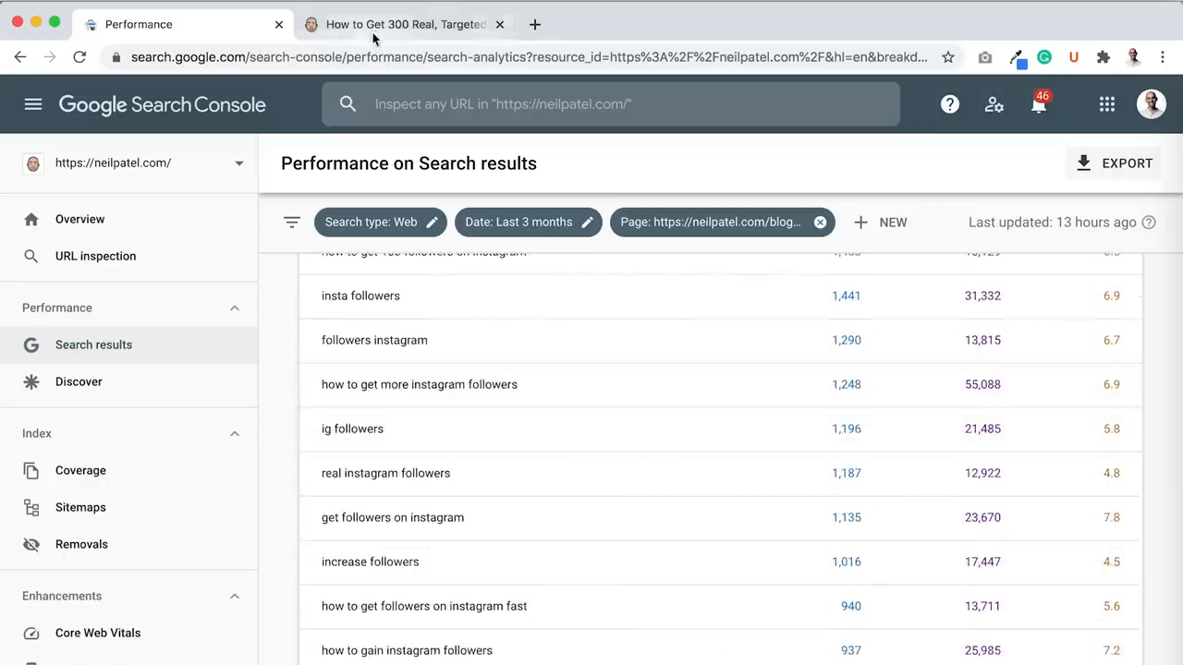
Search the post for 'ig followers' with no result, then page ahead to lower-click queries.
left_click(403, 24)
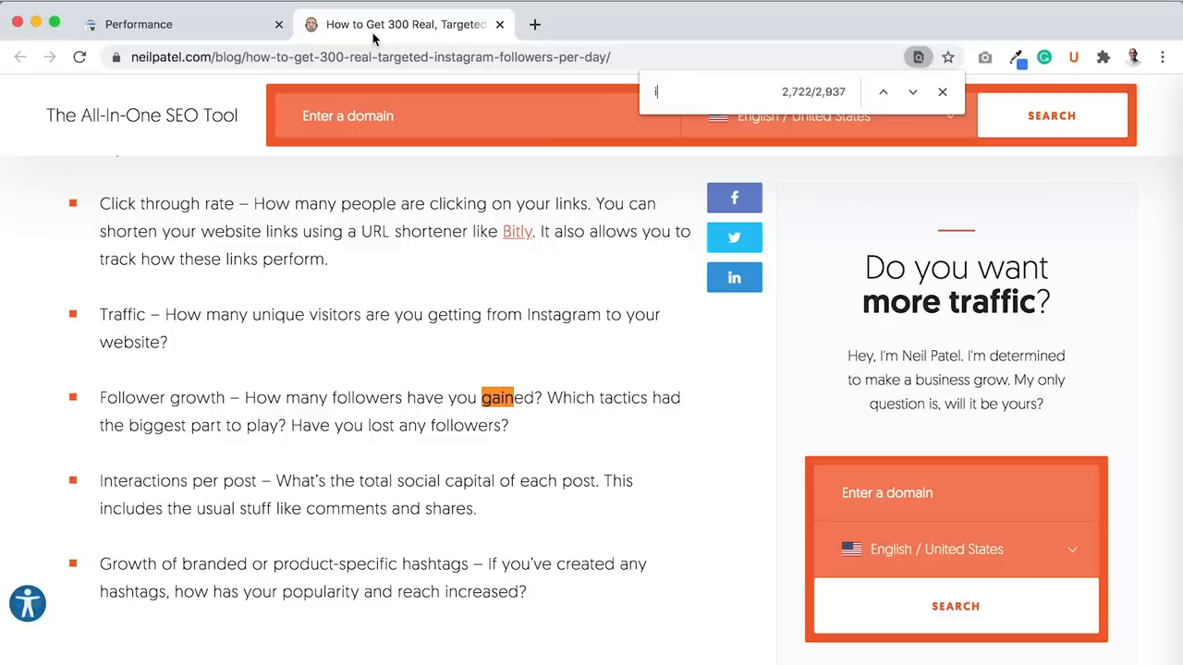
type("g followers")
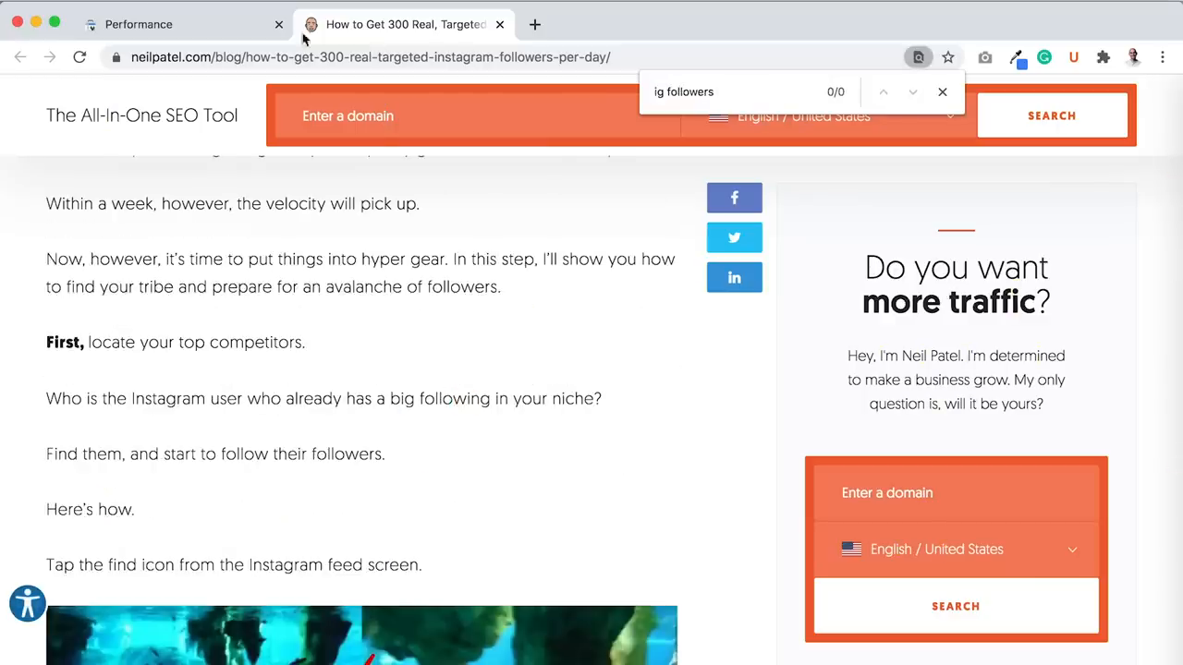
left_click(139, 24)
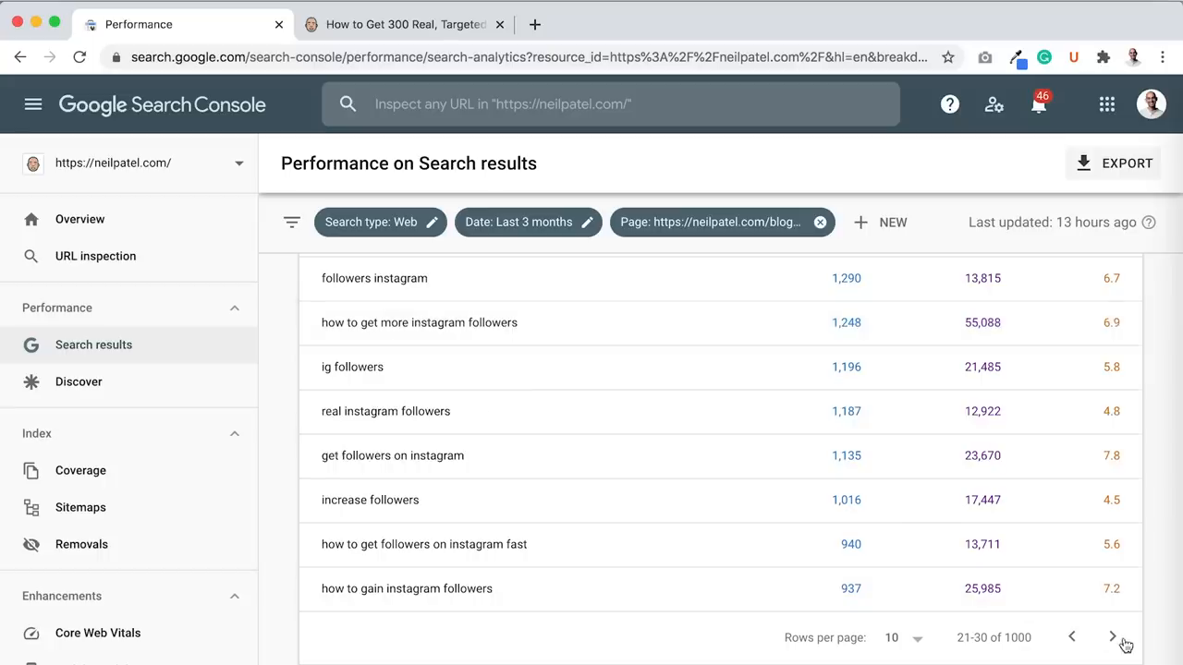
left_click(1113, 635)
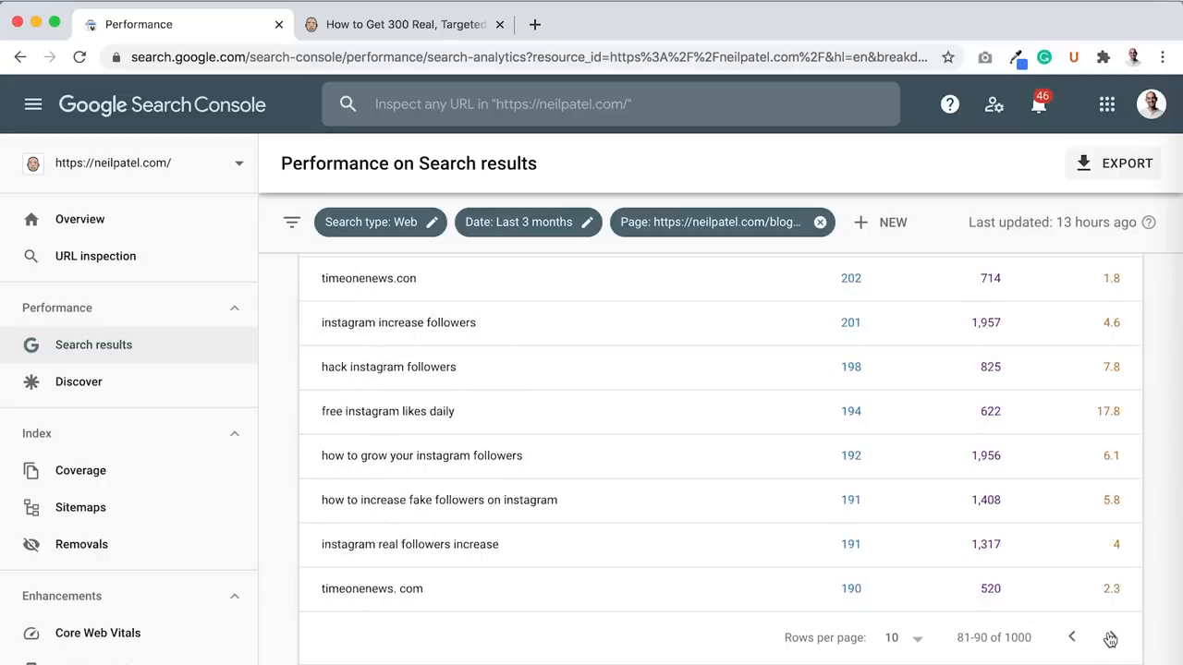
scroll("up", 3)
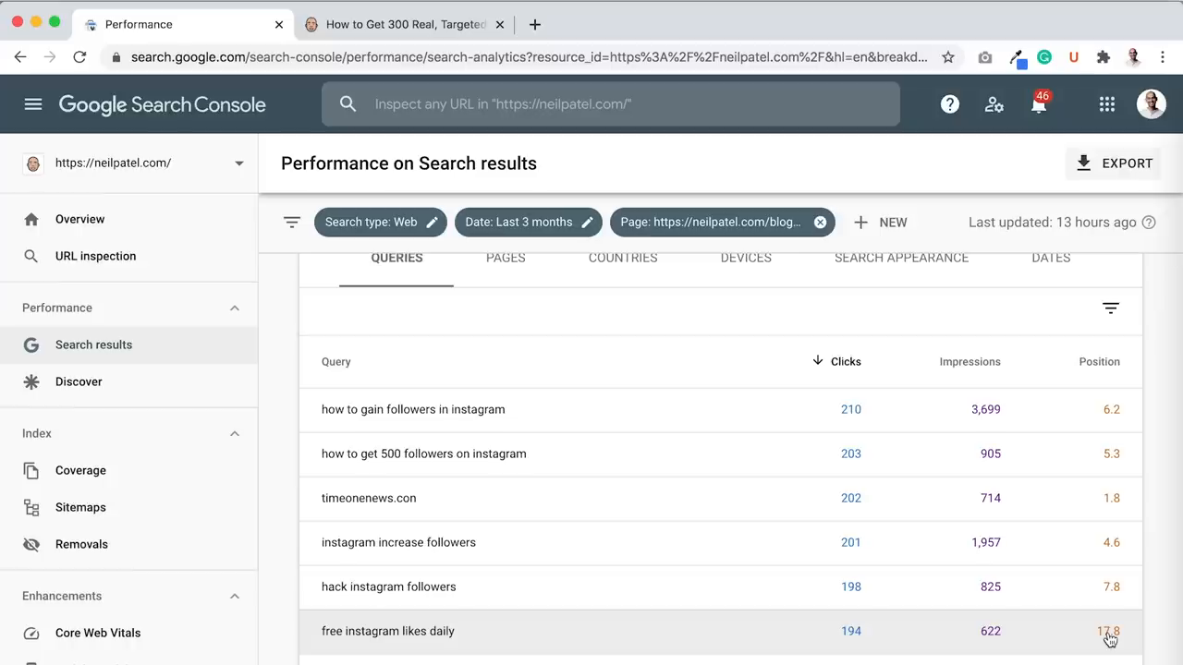
mouse_move(854, 242)
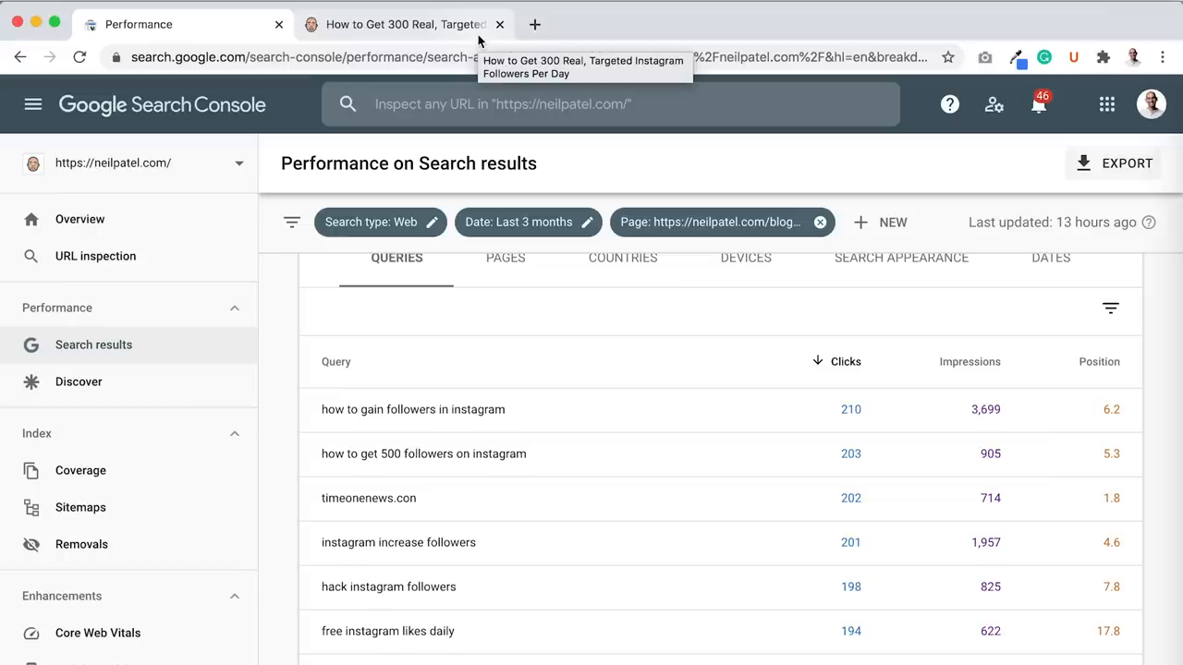
Inspect the Instagram followers post's URL and confirm it shows as on Google, indexed.
left_click(403, 24)
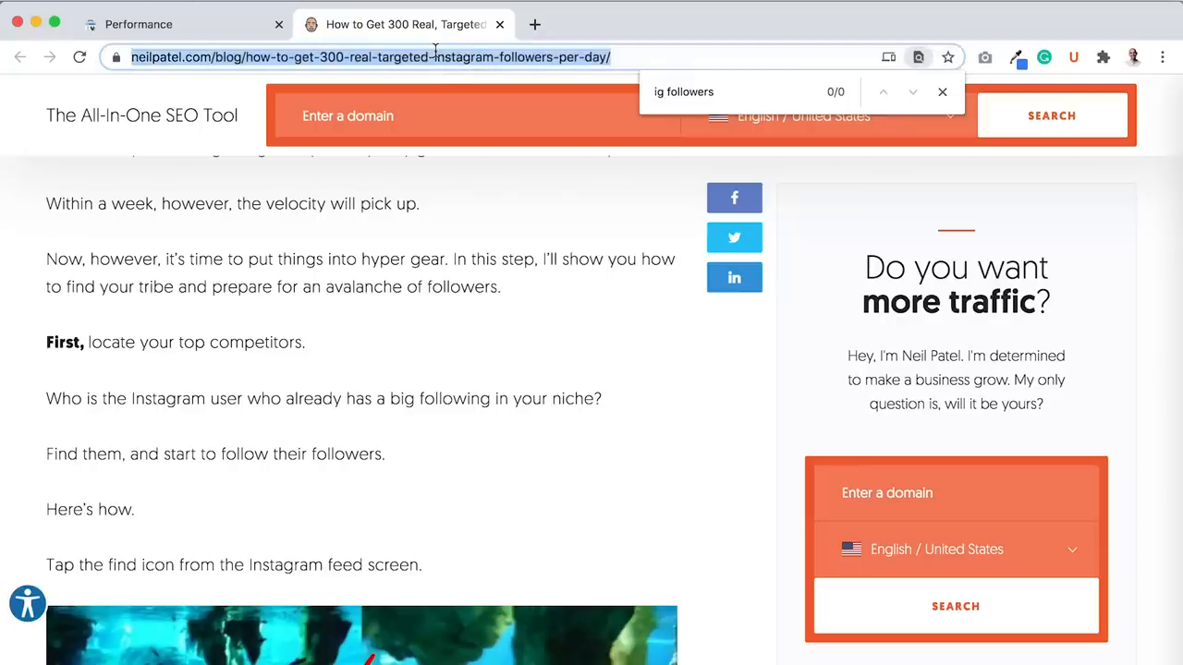
left_click(139, 24)
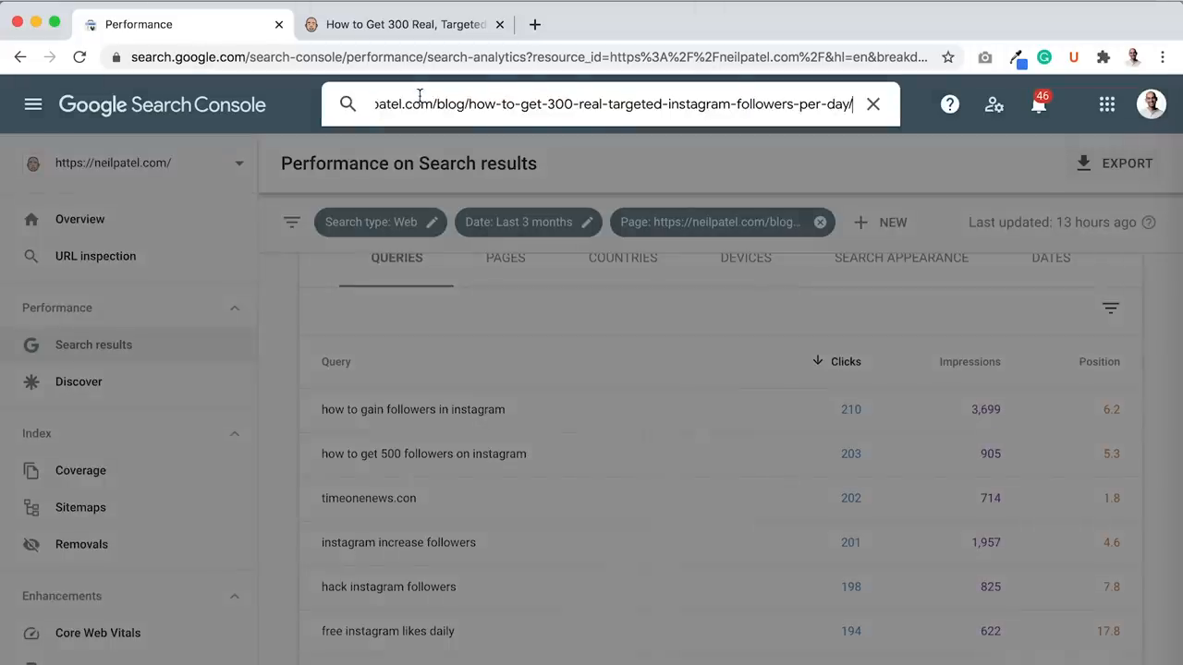
key("Return")
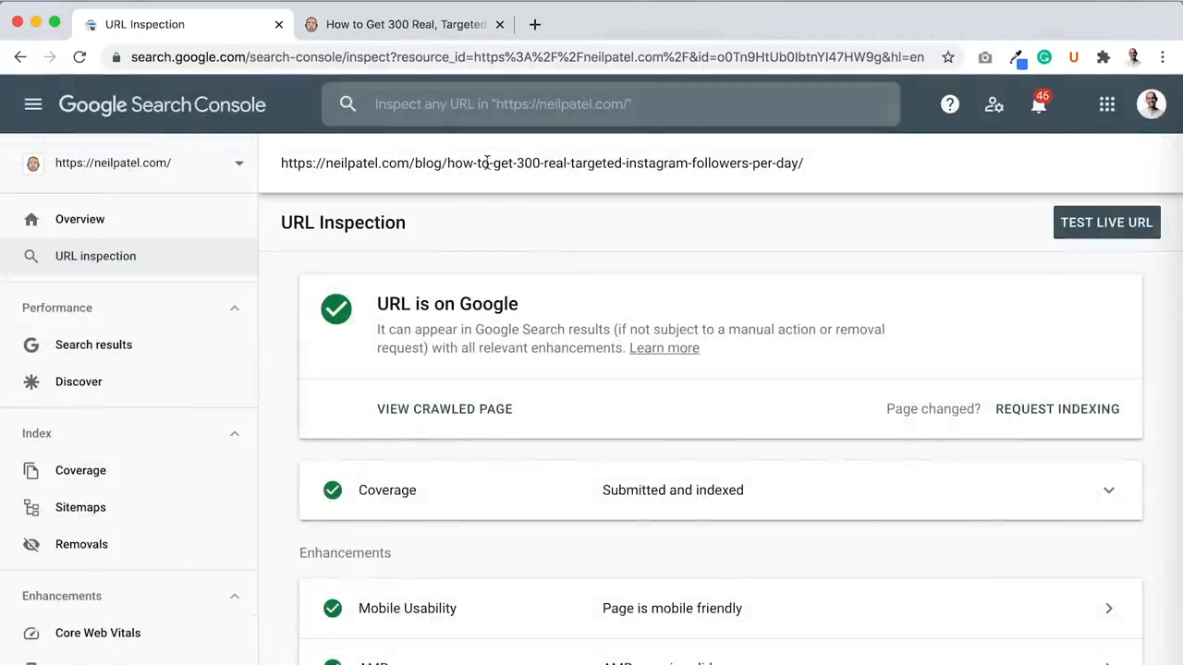
Request indexing so Google recrawls the Instagram followers post.
scroll("down", 3)
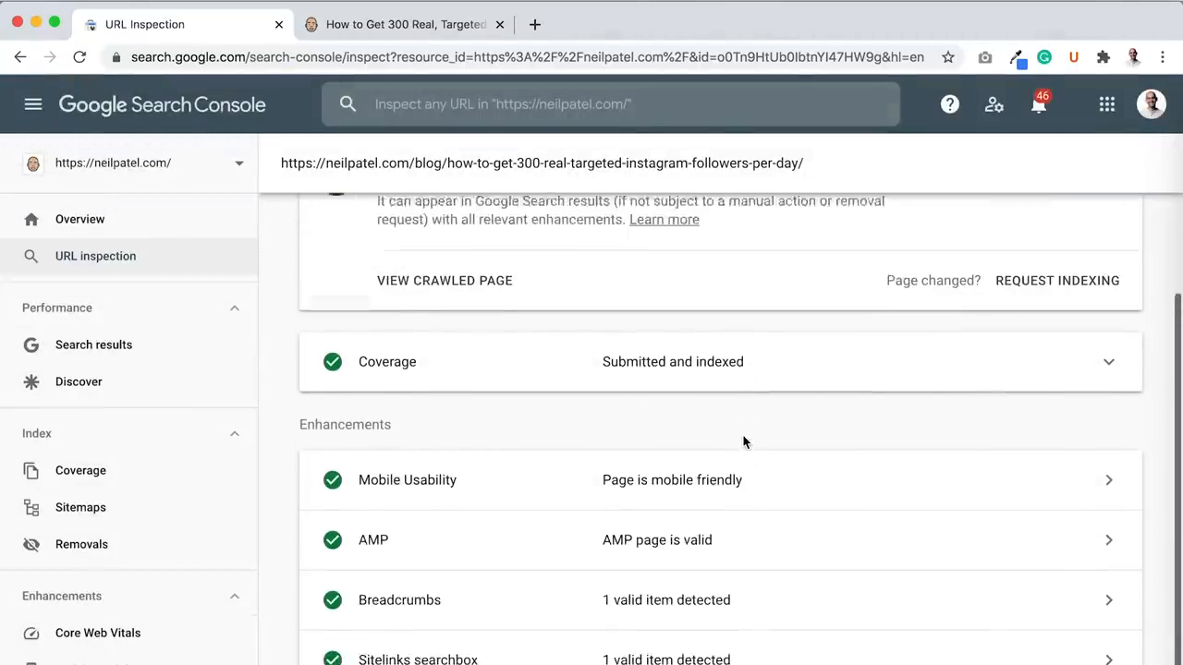
scroll("up", 3)
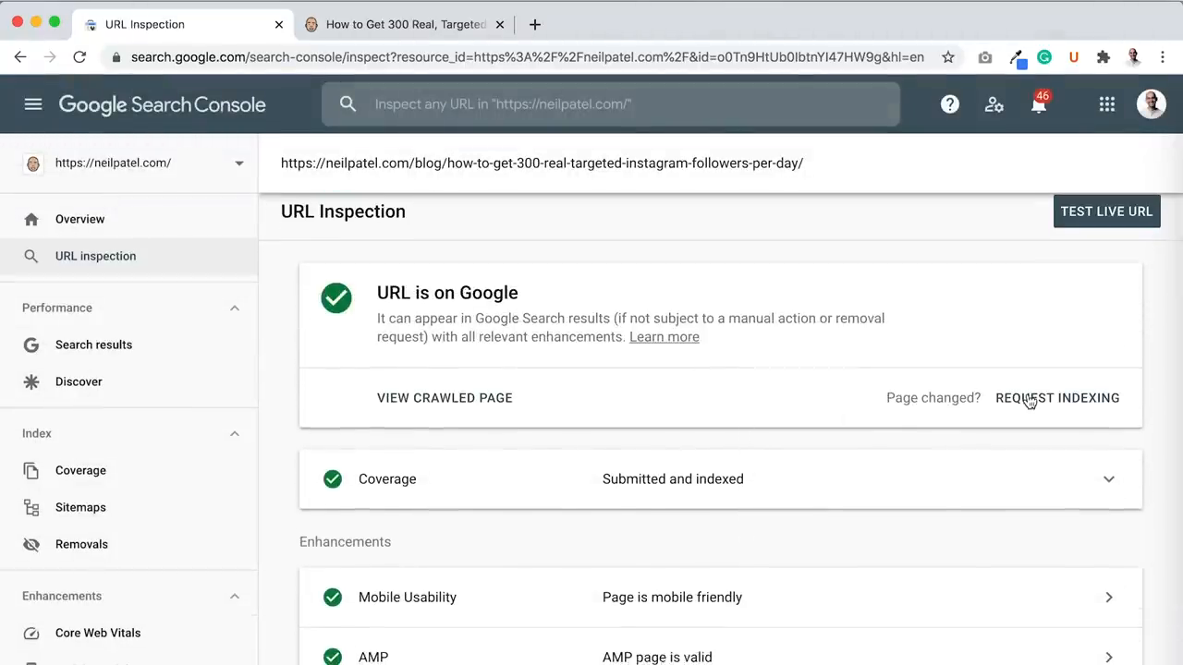
left_click(1105, 211)
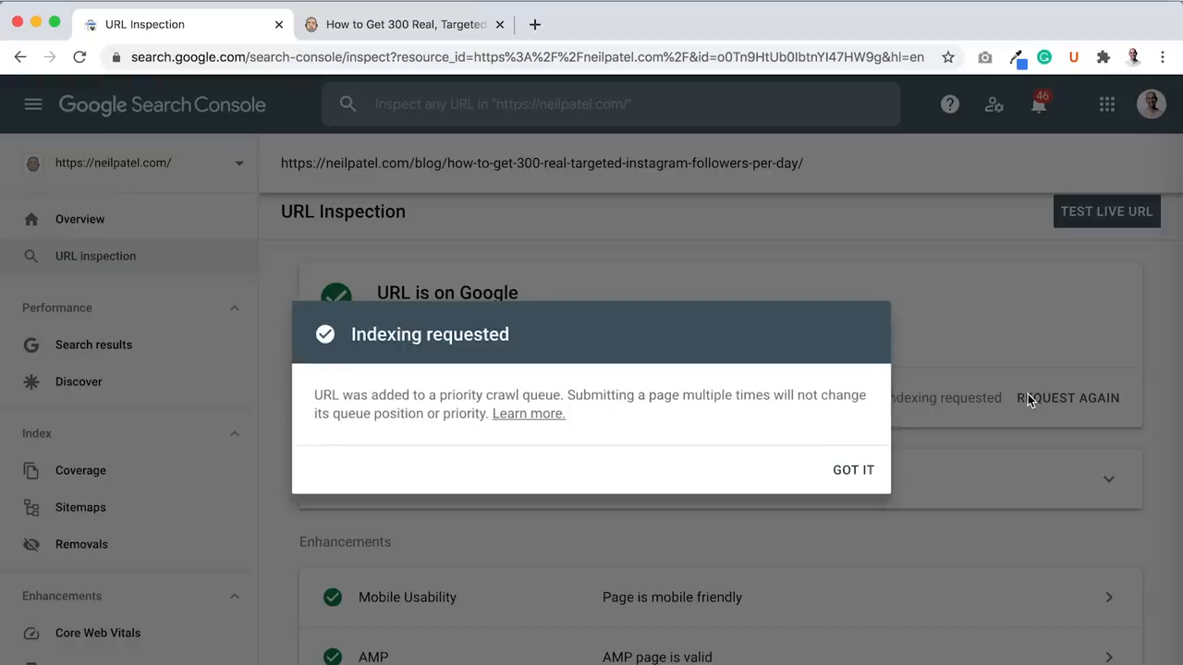
mouse_move(850, 470)
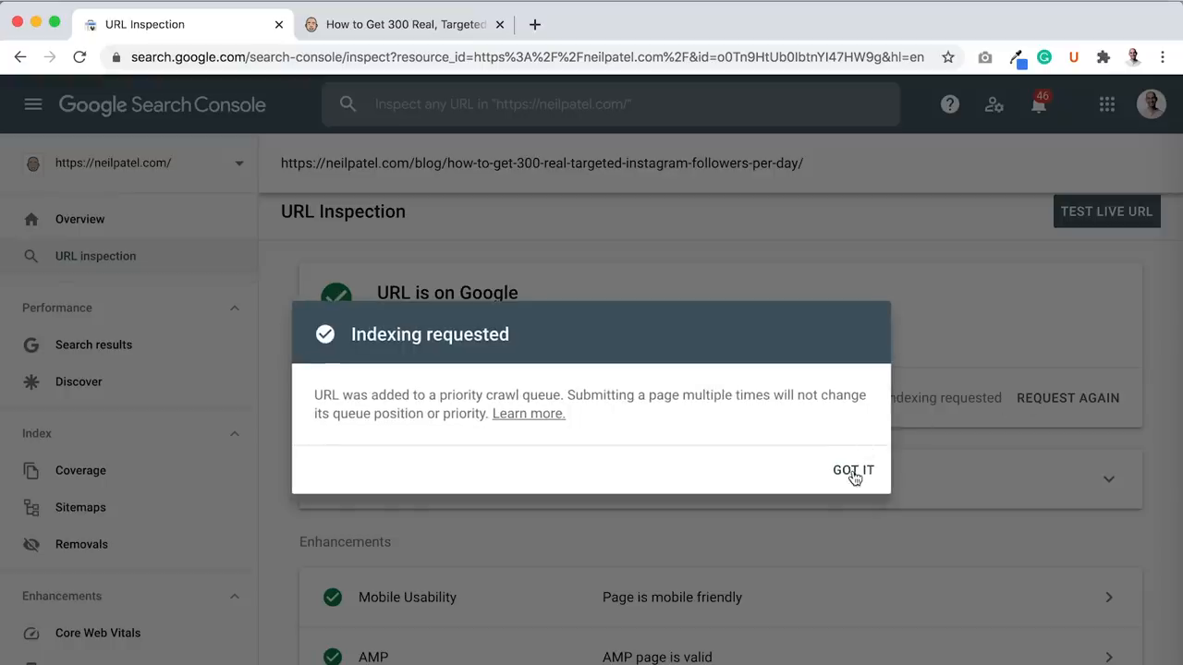
Acknowledge the Indexing requested confirmation, leaving the post marked as requested.
left_click(852, 470)
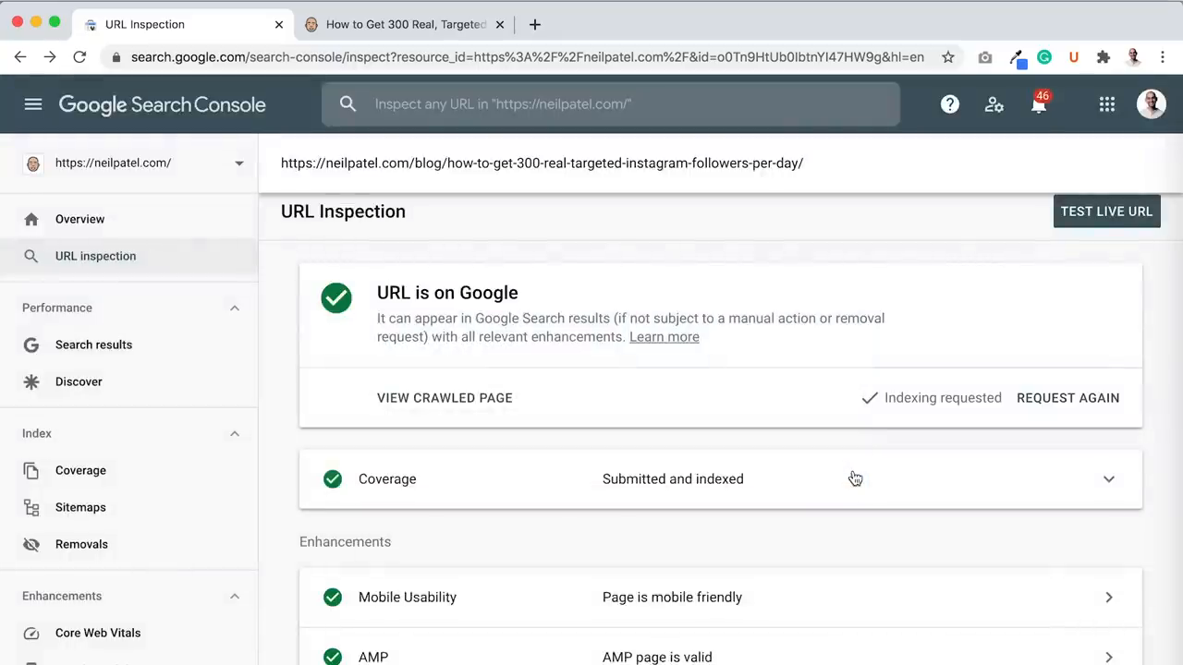